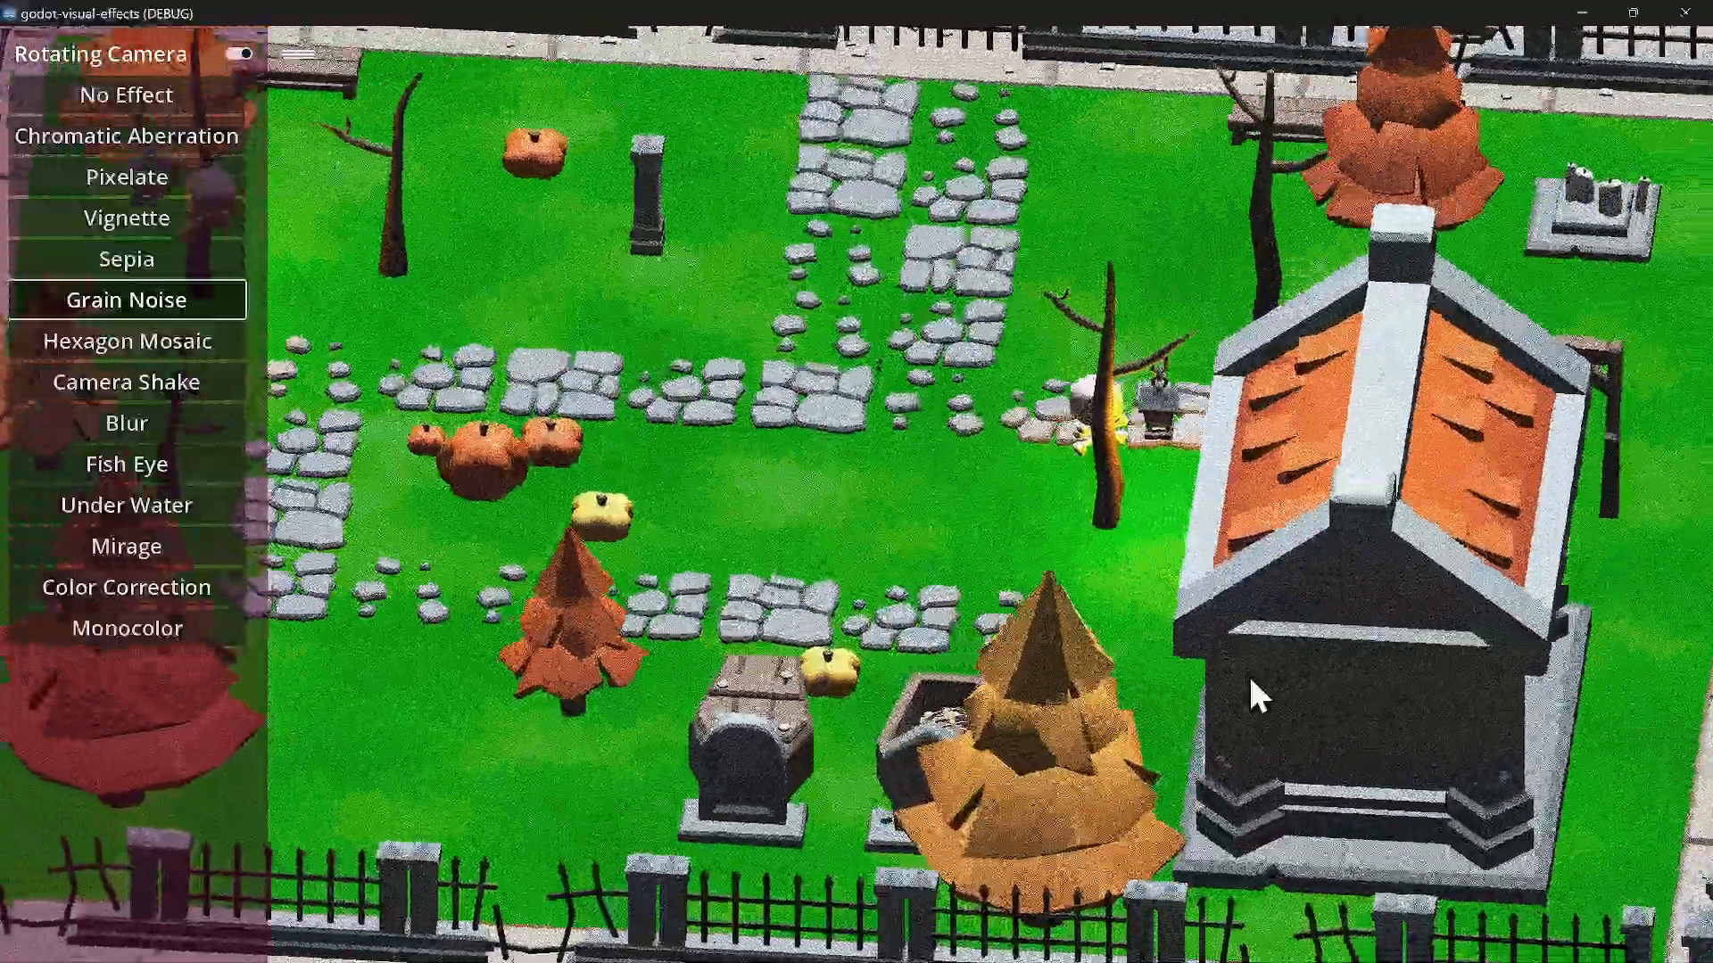
Apply Hexagon Mosaic, Blur, stop the rotating camera, then apply Color Correction to the graveyard scene.
{"action": "left_click", "coordinate": [125, 341]}
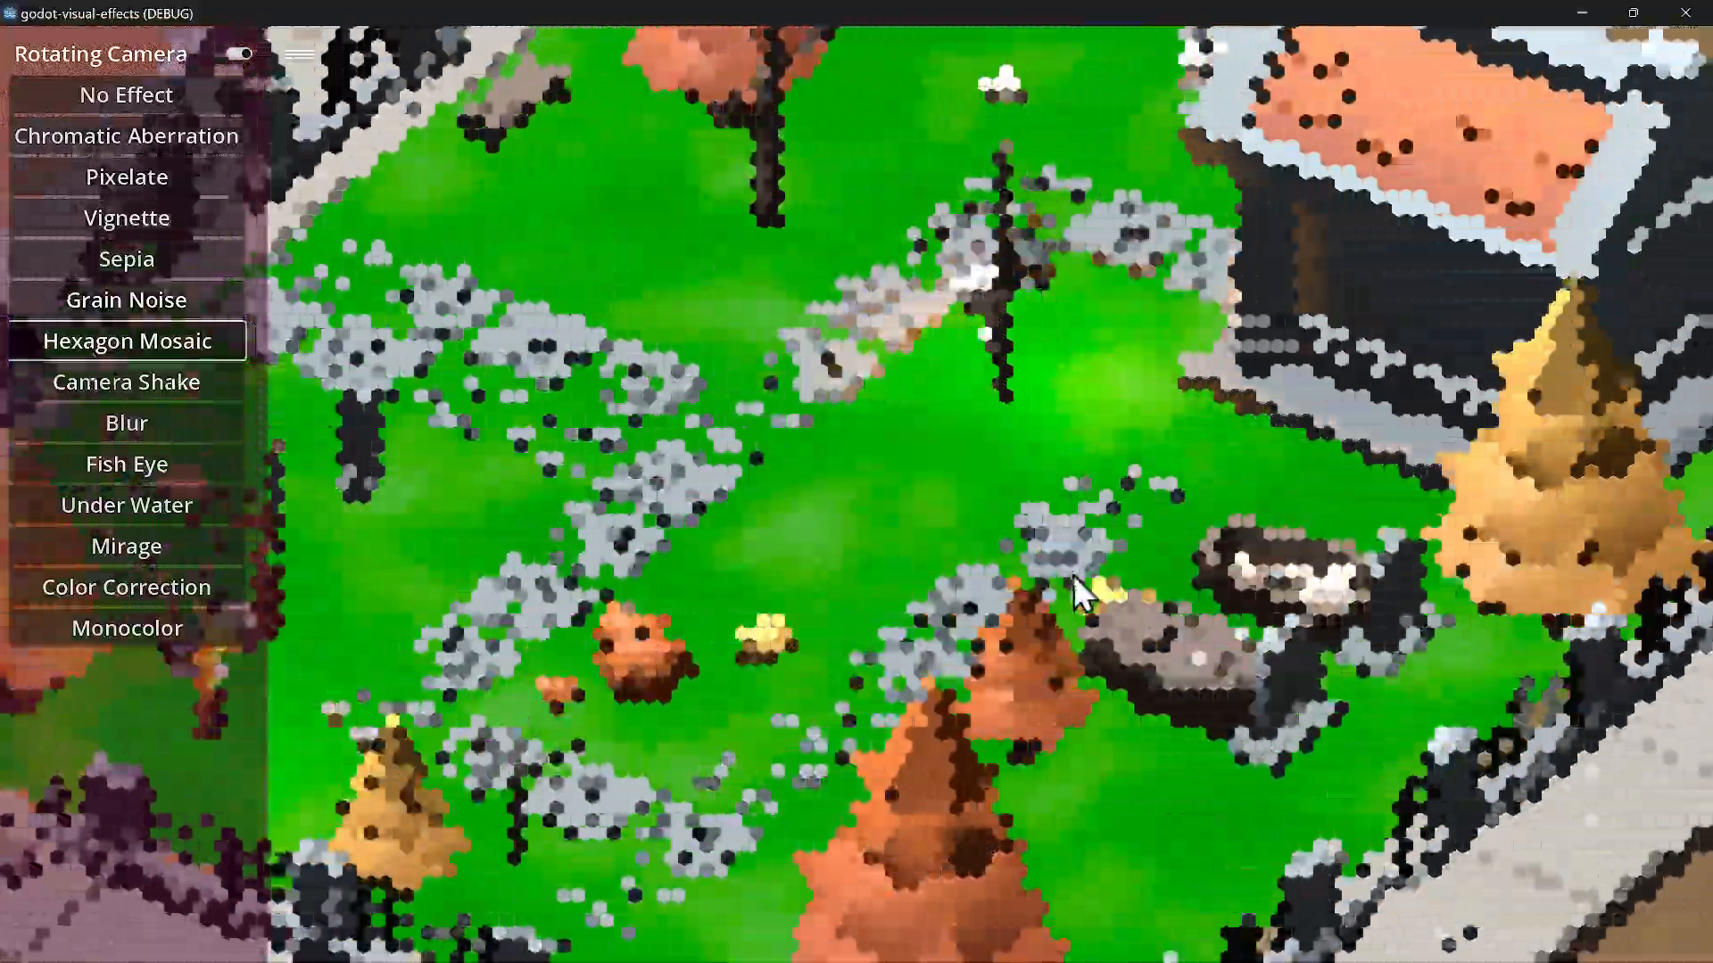
{"action": "left_click", "coordinate": [125, 423]}
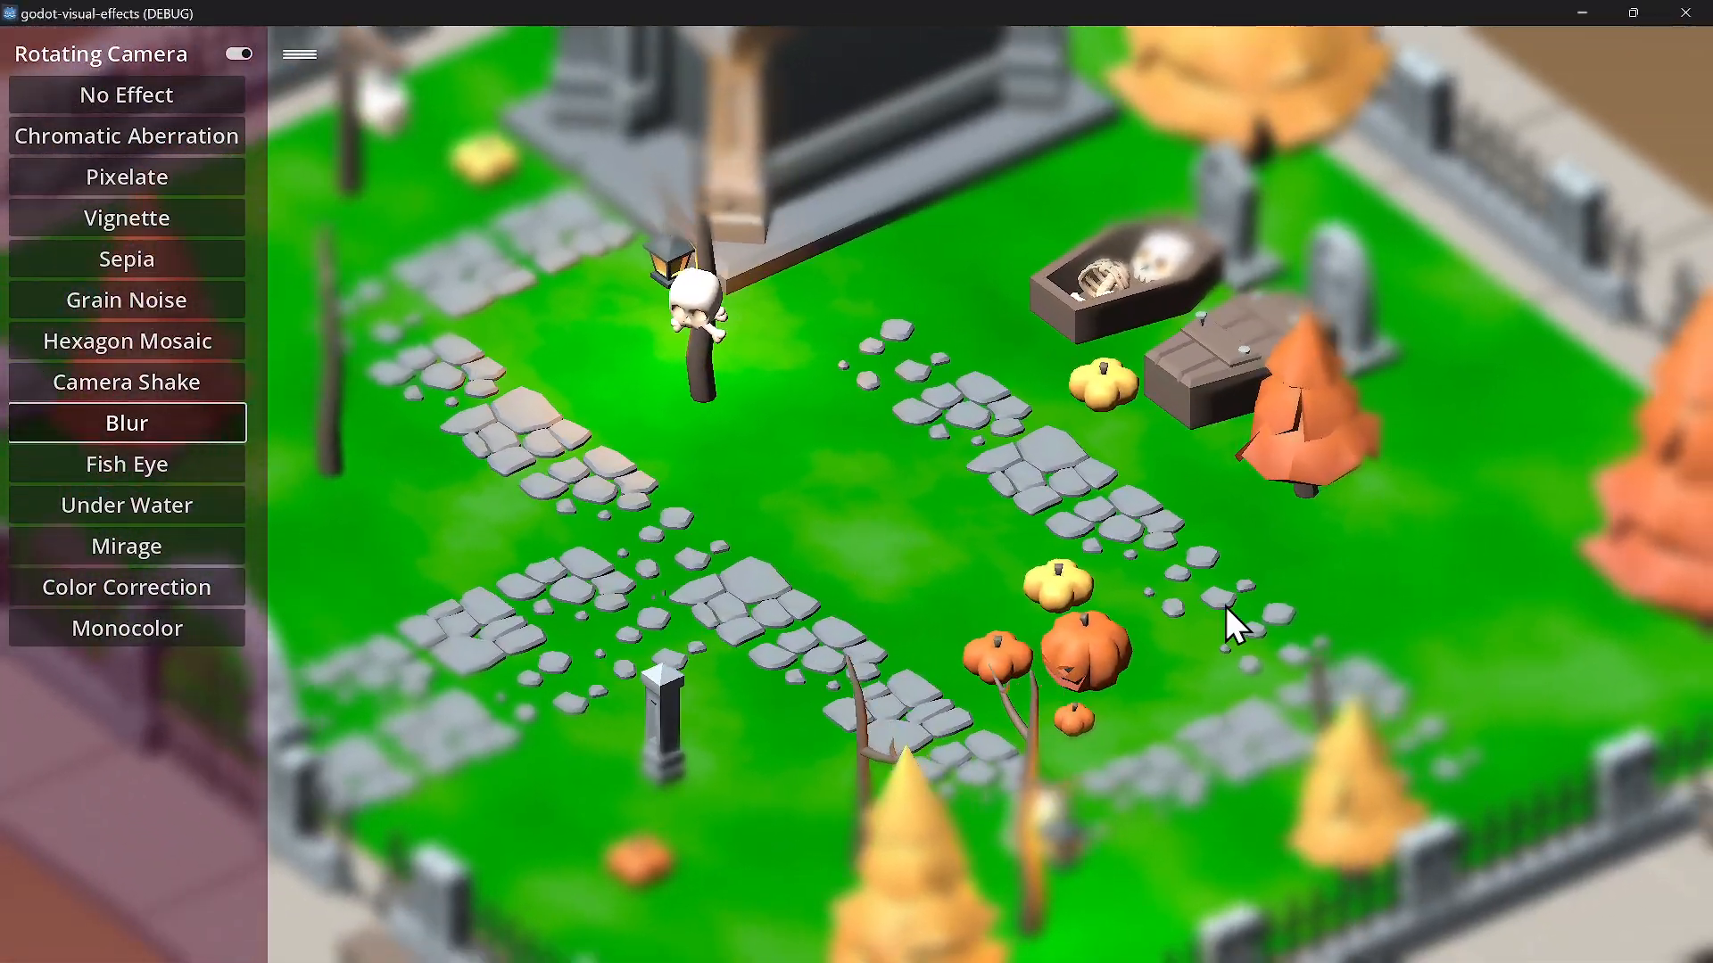
{"action": "left_click", "coordinate": [125, 505]}
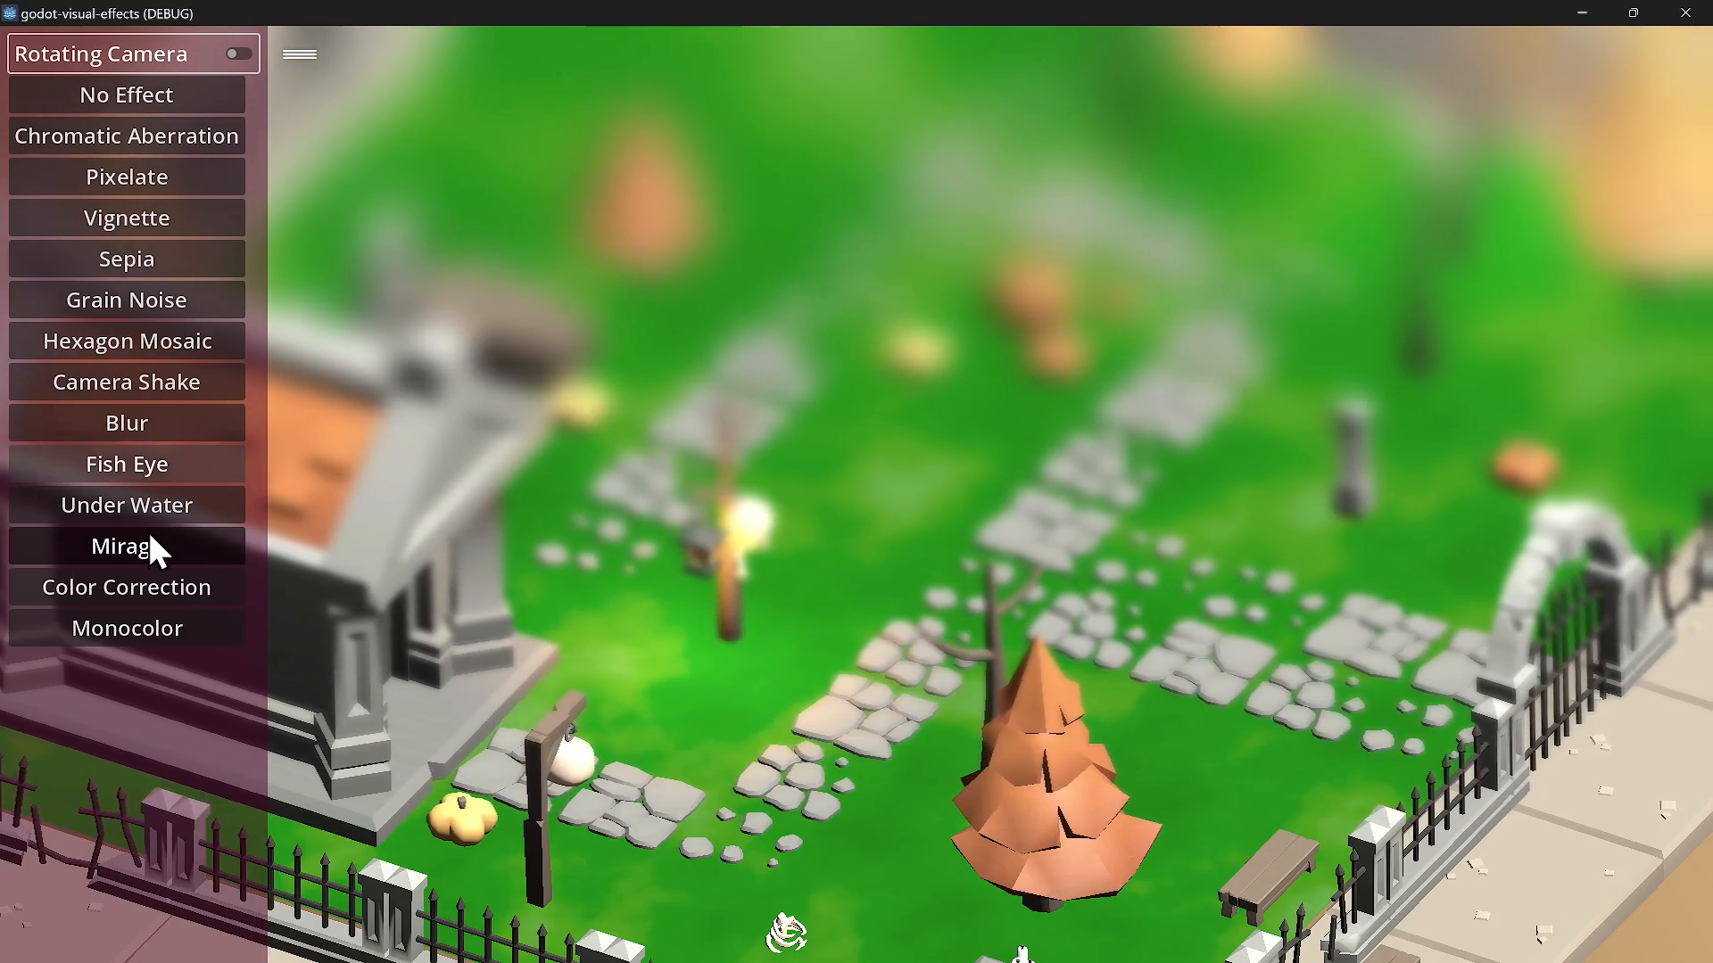
{"action": "left_click", "coordinate": [125, 587]}
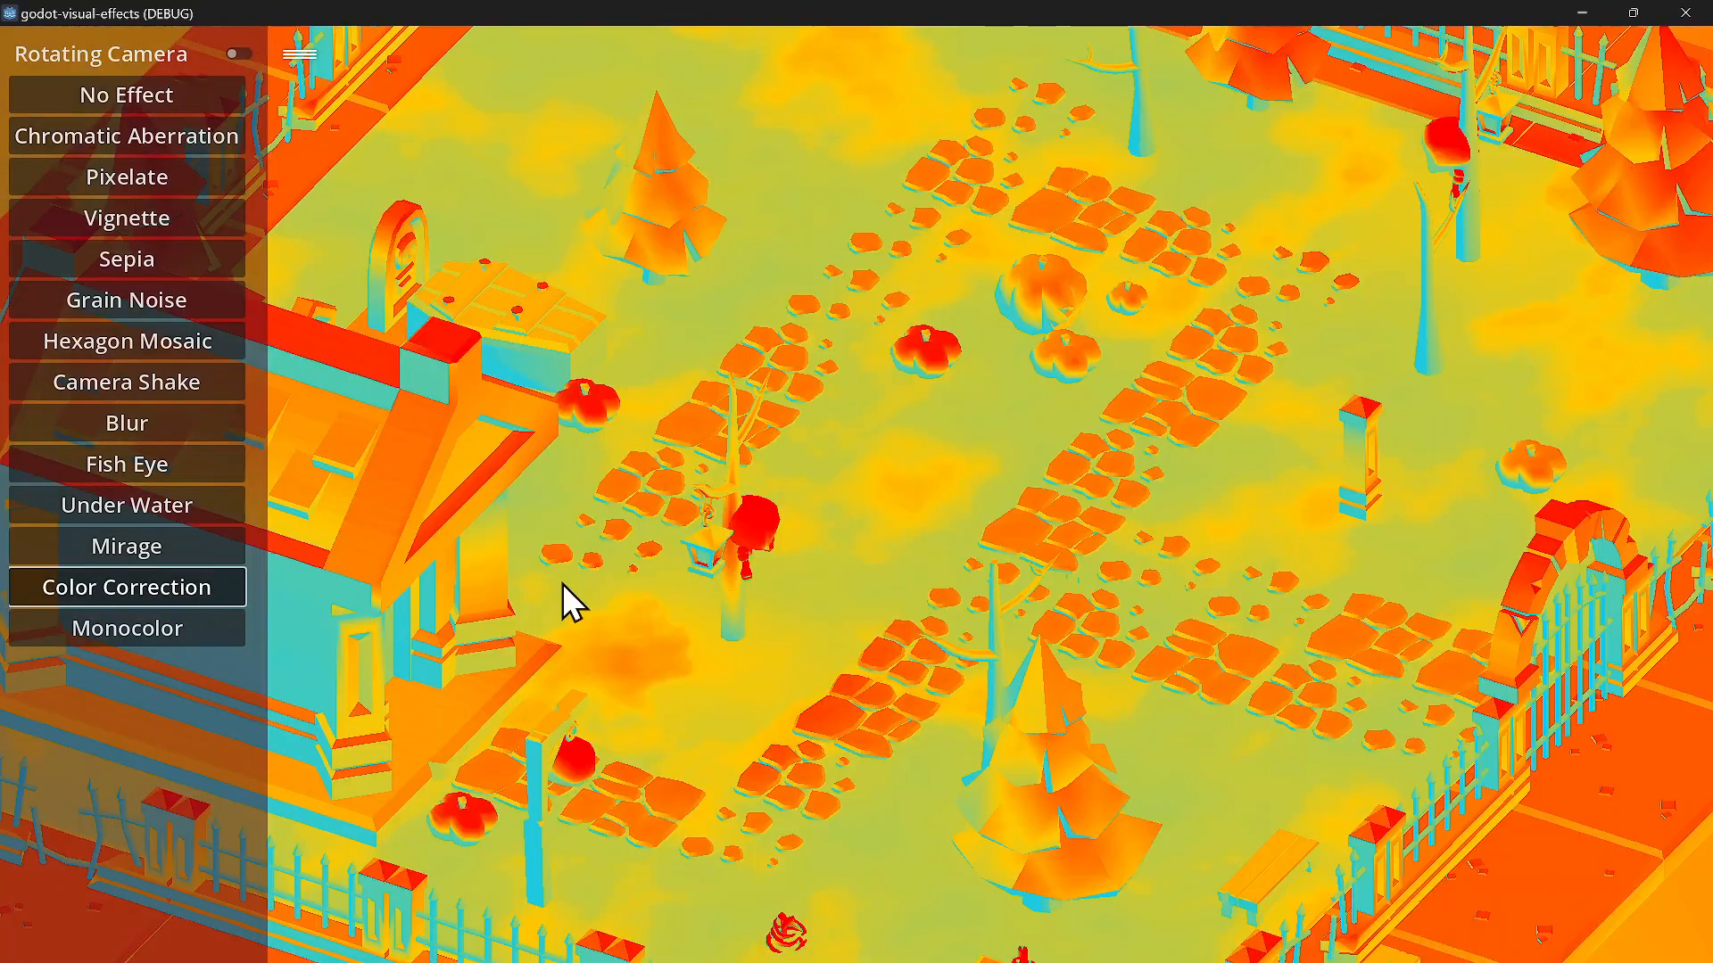
{"action": "left_click", "coordinate": [125, 626]}
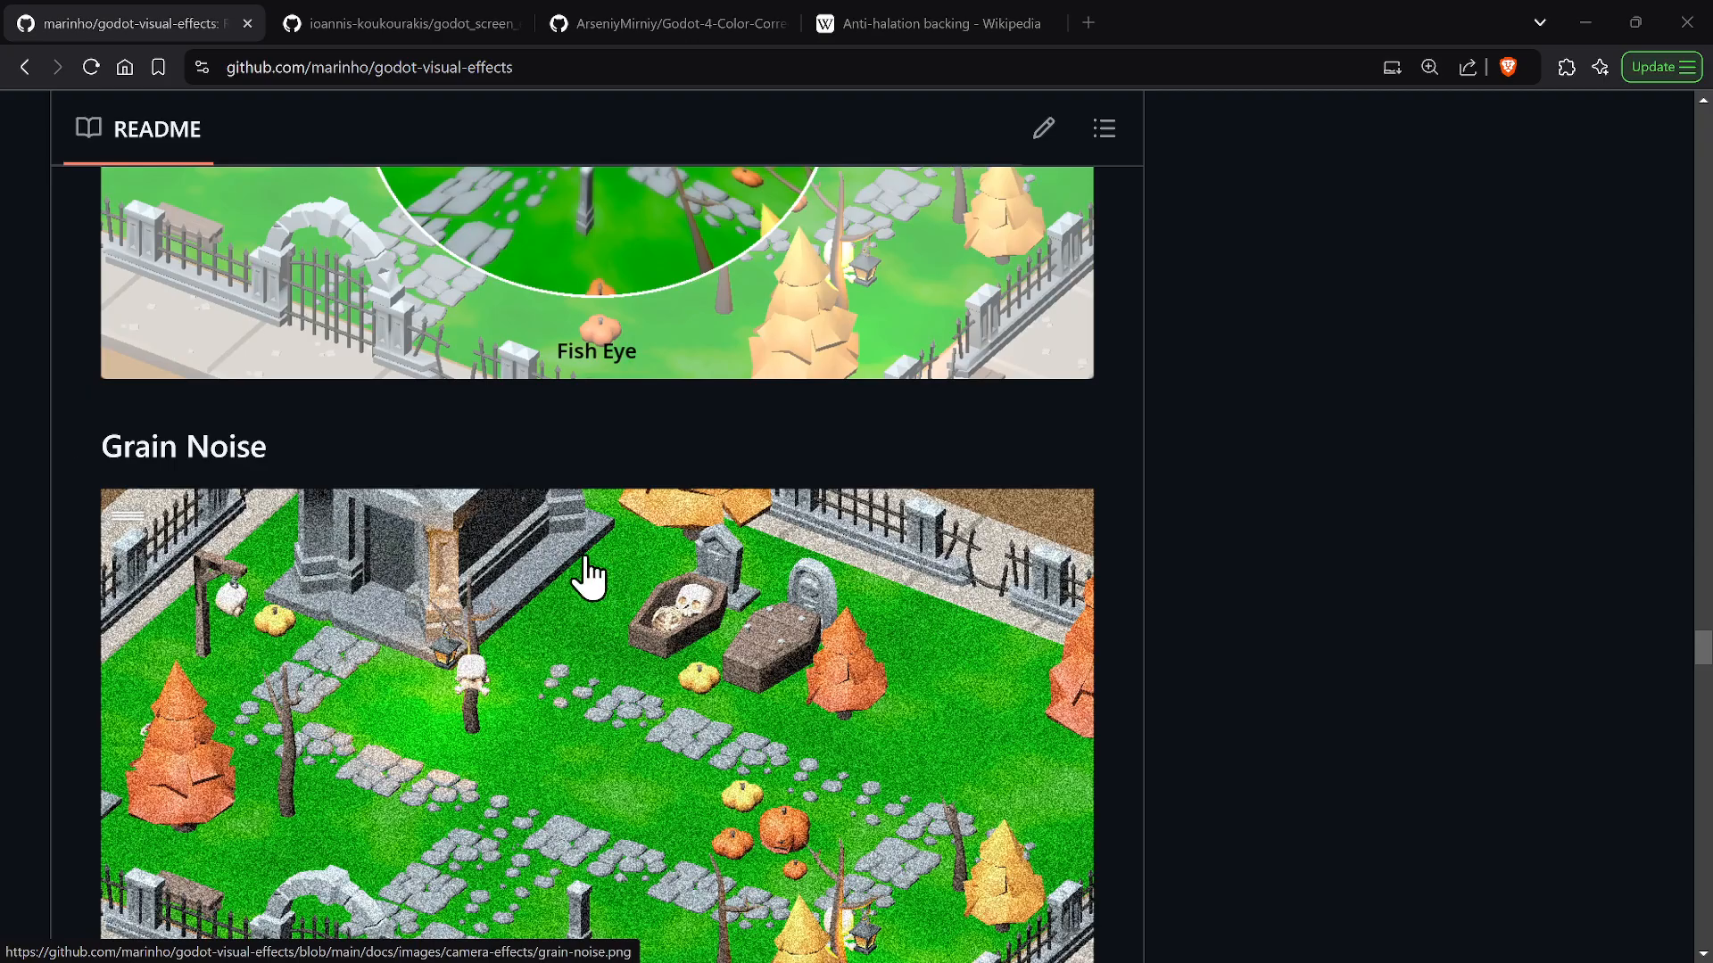
Switch to the godot-visual-effects README tab to view the Grain Noise screenshot.
{"action": "left_click", "coordinate": [397, 23]}
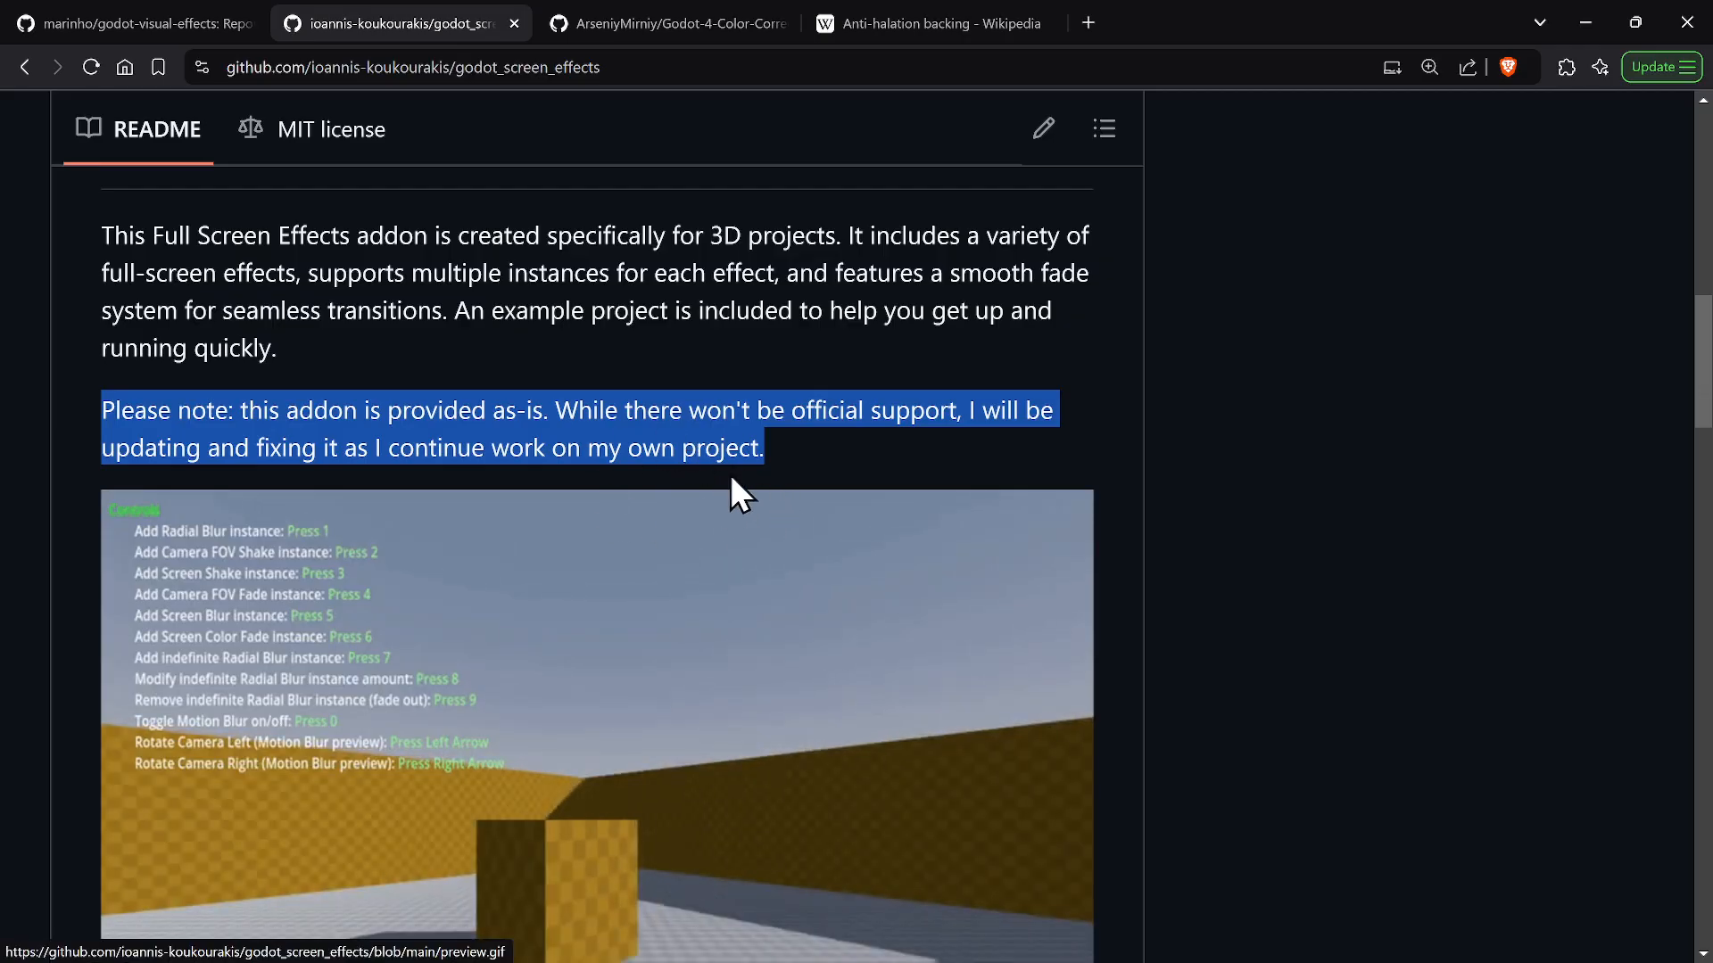
Scroll the godot_screen_effects README down to the 'Please note' as-is support paragraph.
{"action": "scroll", "scroll_direction": "down", "scroll_amount": 3}
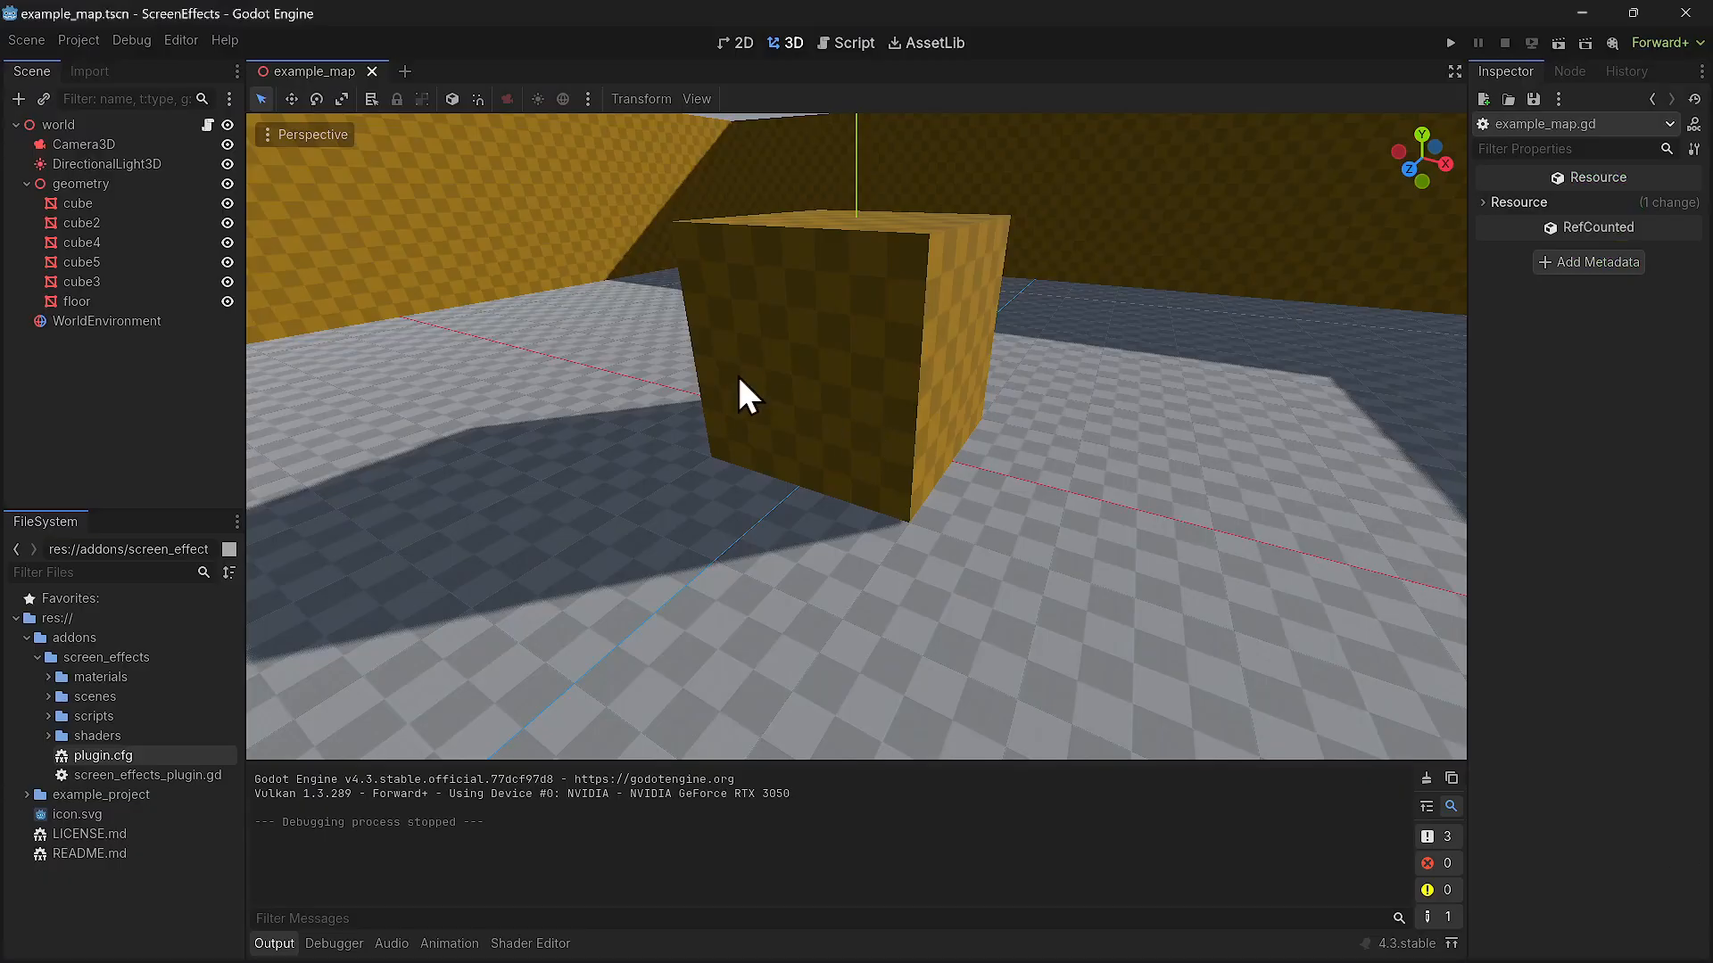
Run the current example_map scene of the ScreenEffects project.
{"action": "left_click", "coordinate": [1448, 43]}
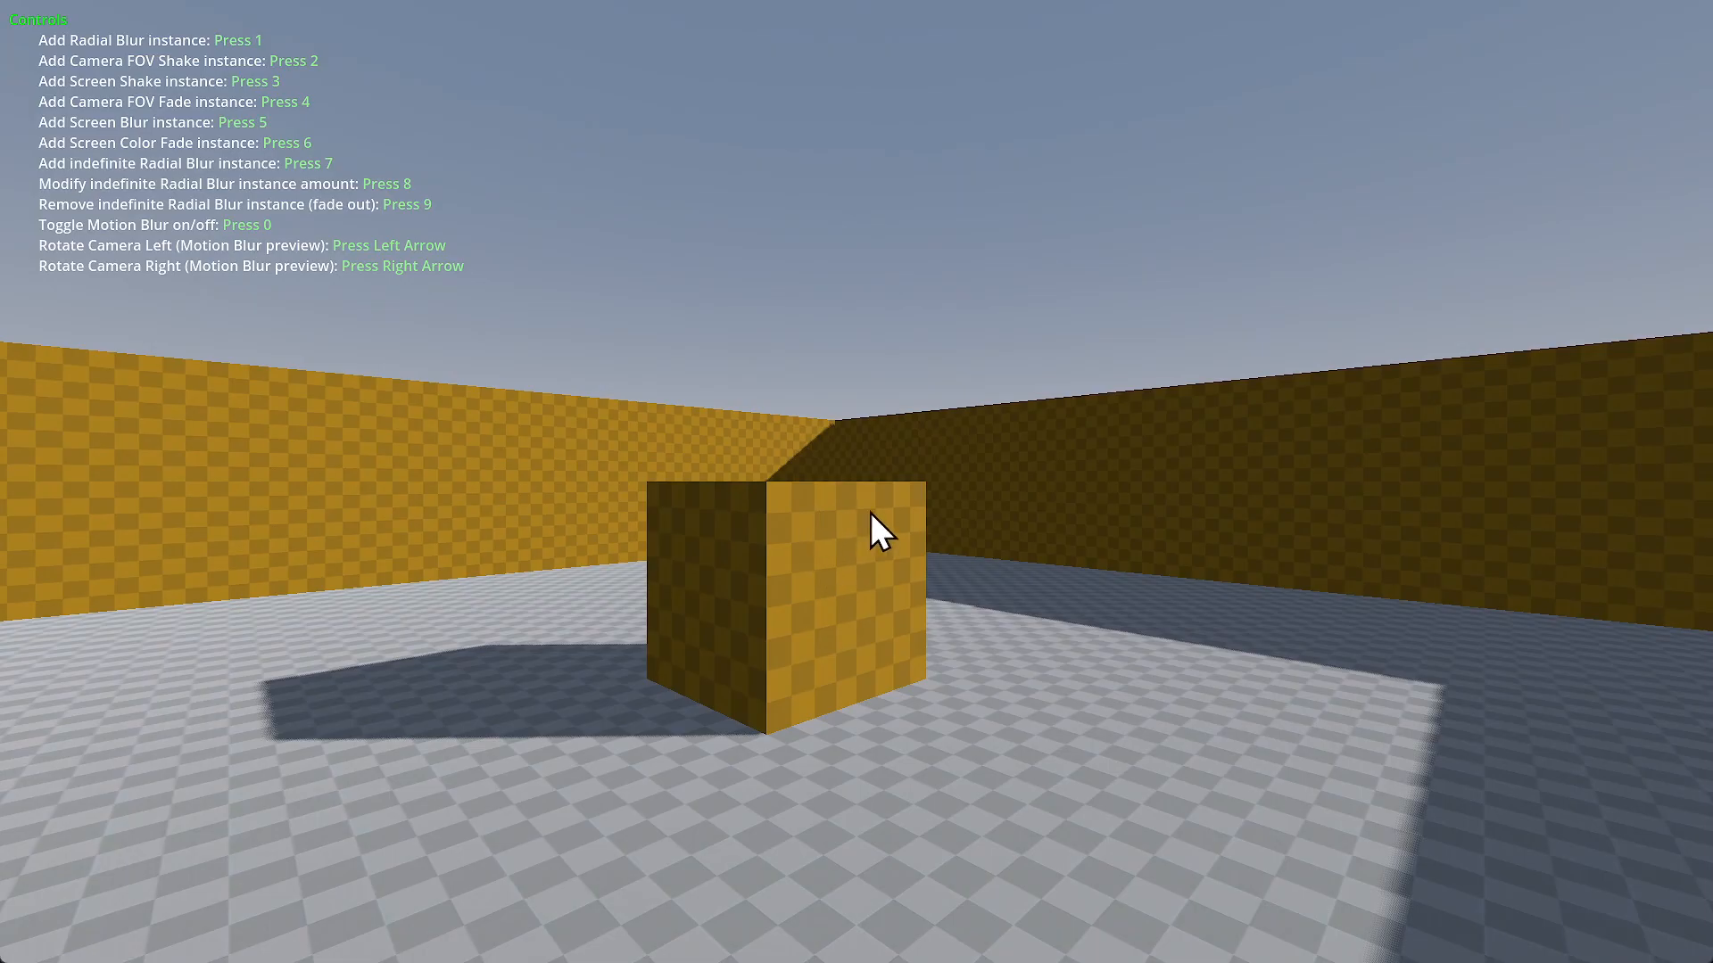
Interact with the running ScreenEffects demo window showing the cube scene and effect controls.
{"action": "left_click", "coordinate": [1504, 43]}
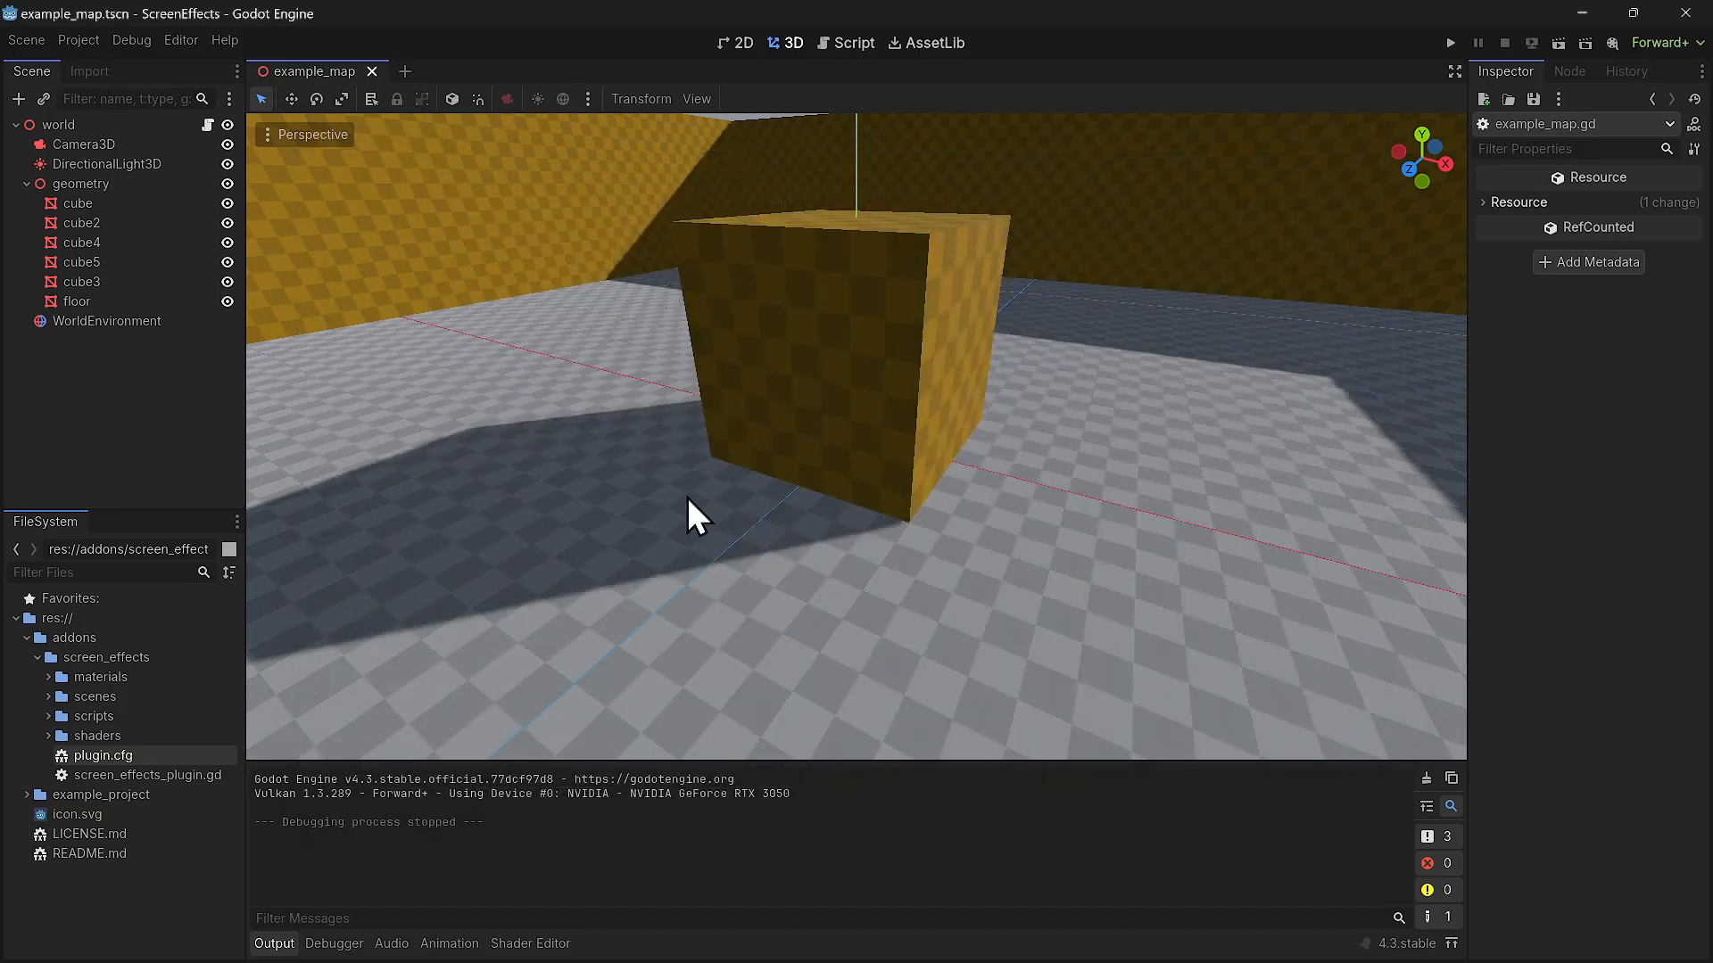
{"action": "left_click", "coordinate": [852, 43]}
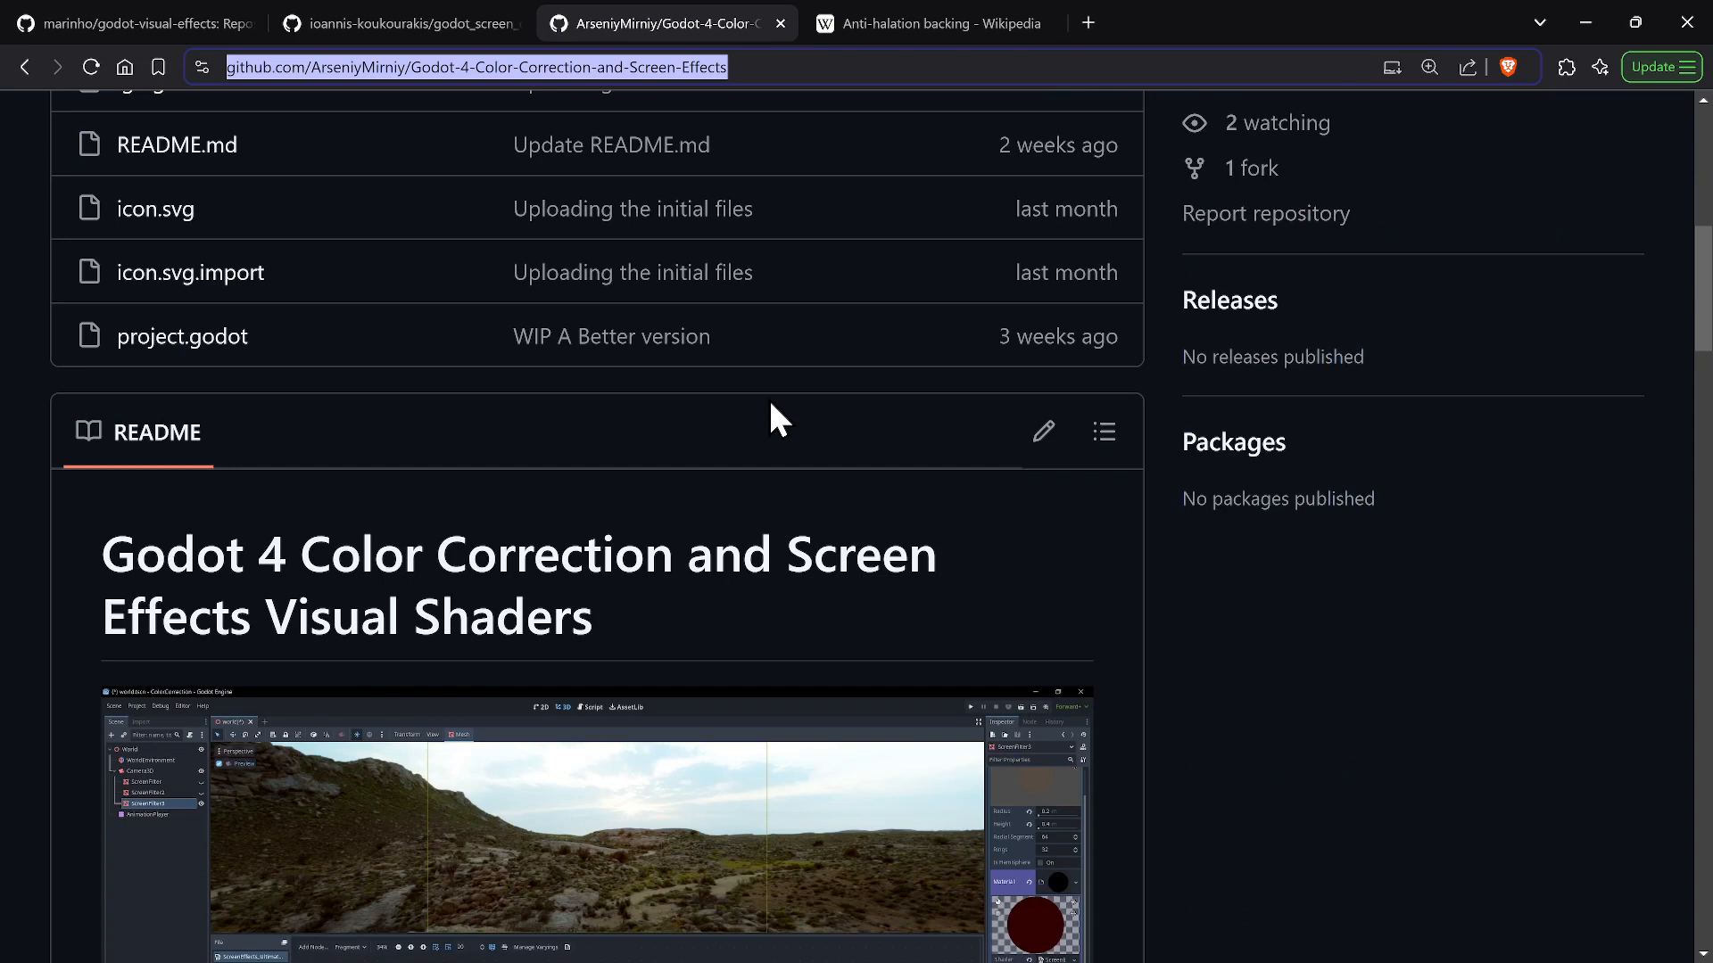
Scroll past the file list to the Godot 4 Color Correction and Screen Effects README heading.
{"action": "scroll", "scroll_direction": "down", "scroll_amount": 3}
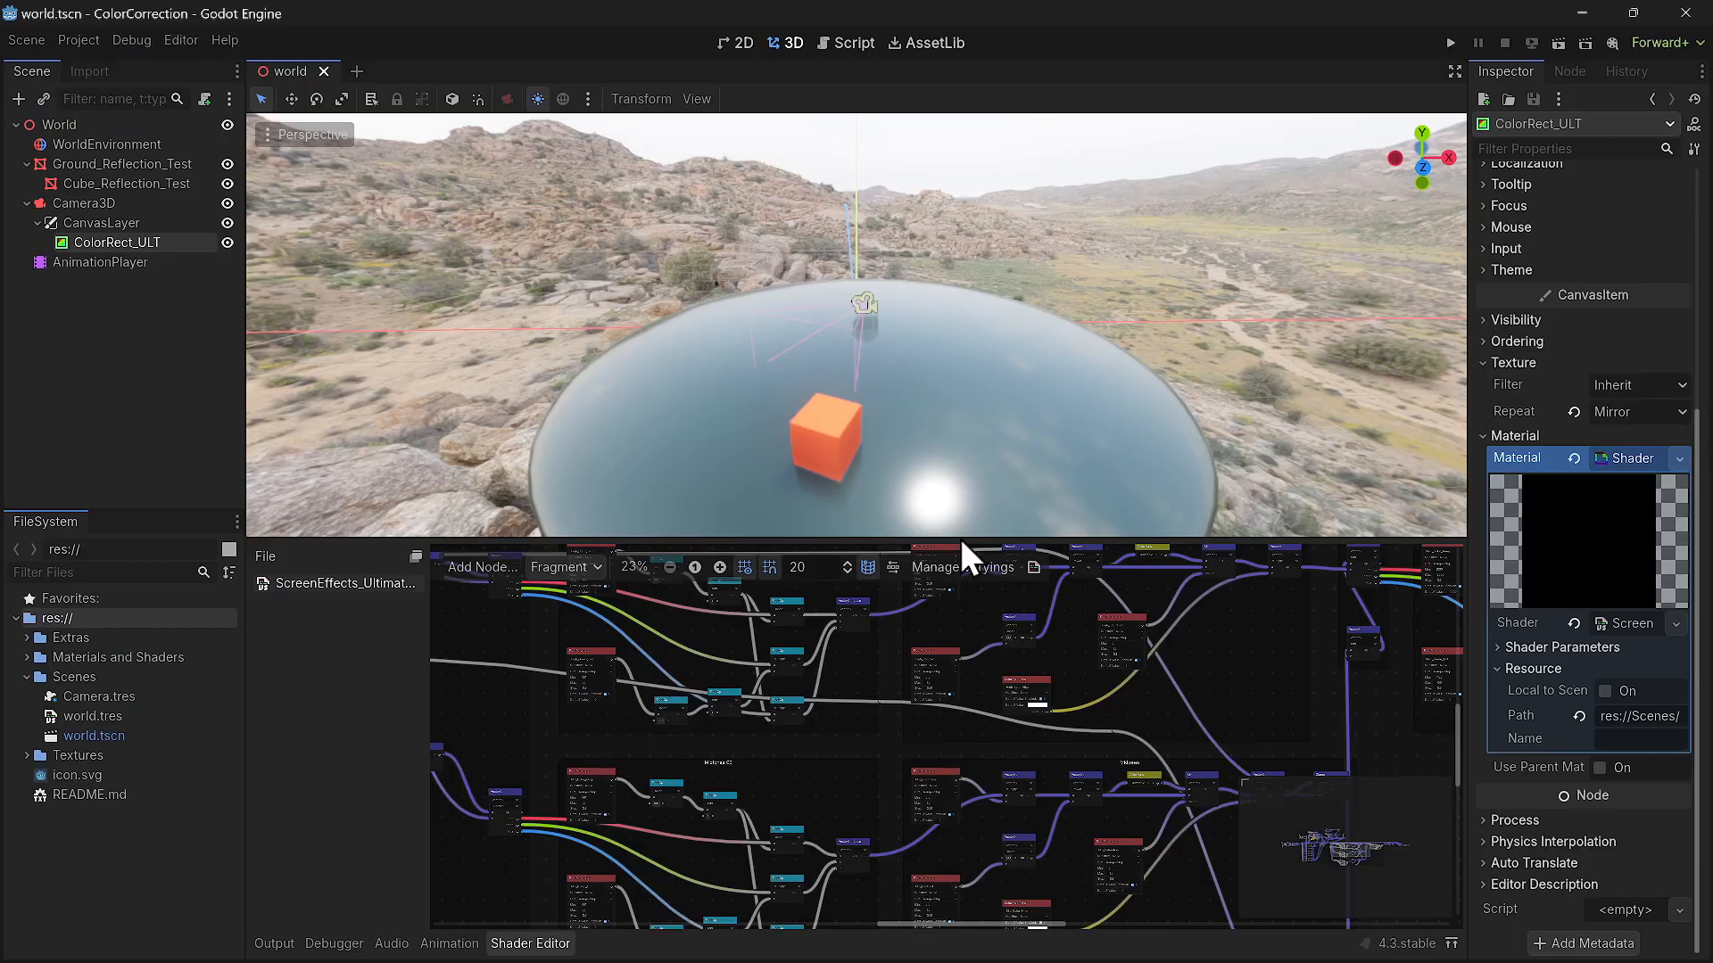
Scroll up in the ColorCorrection project view showing the ScreenEffects shader graph.
{"action": "scroll", "scroll_direction": "up", "scroll_amount": 3}
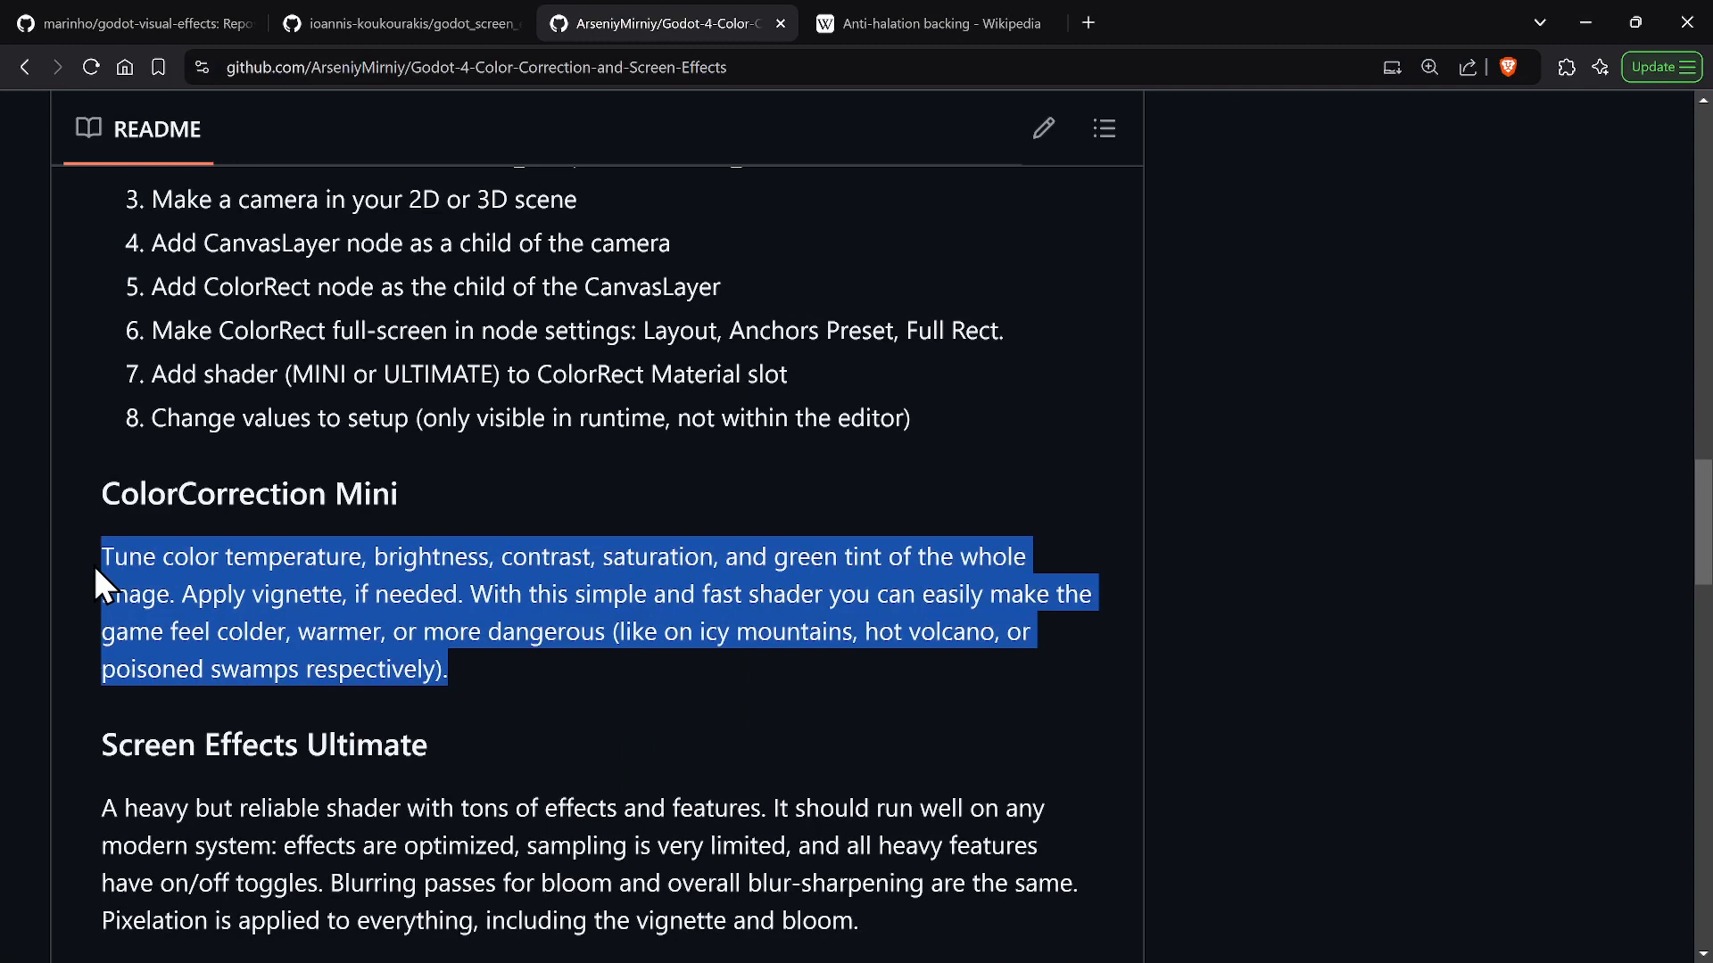
{"action": "mouse_move", "coordinate": [355, 541]}
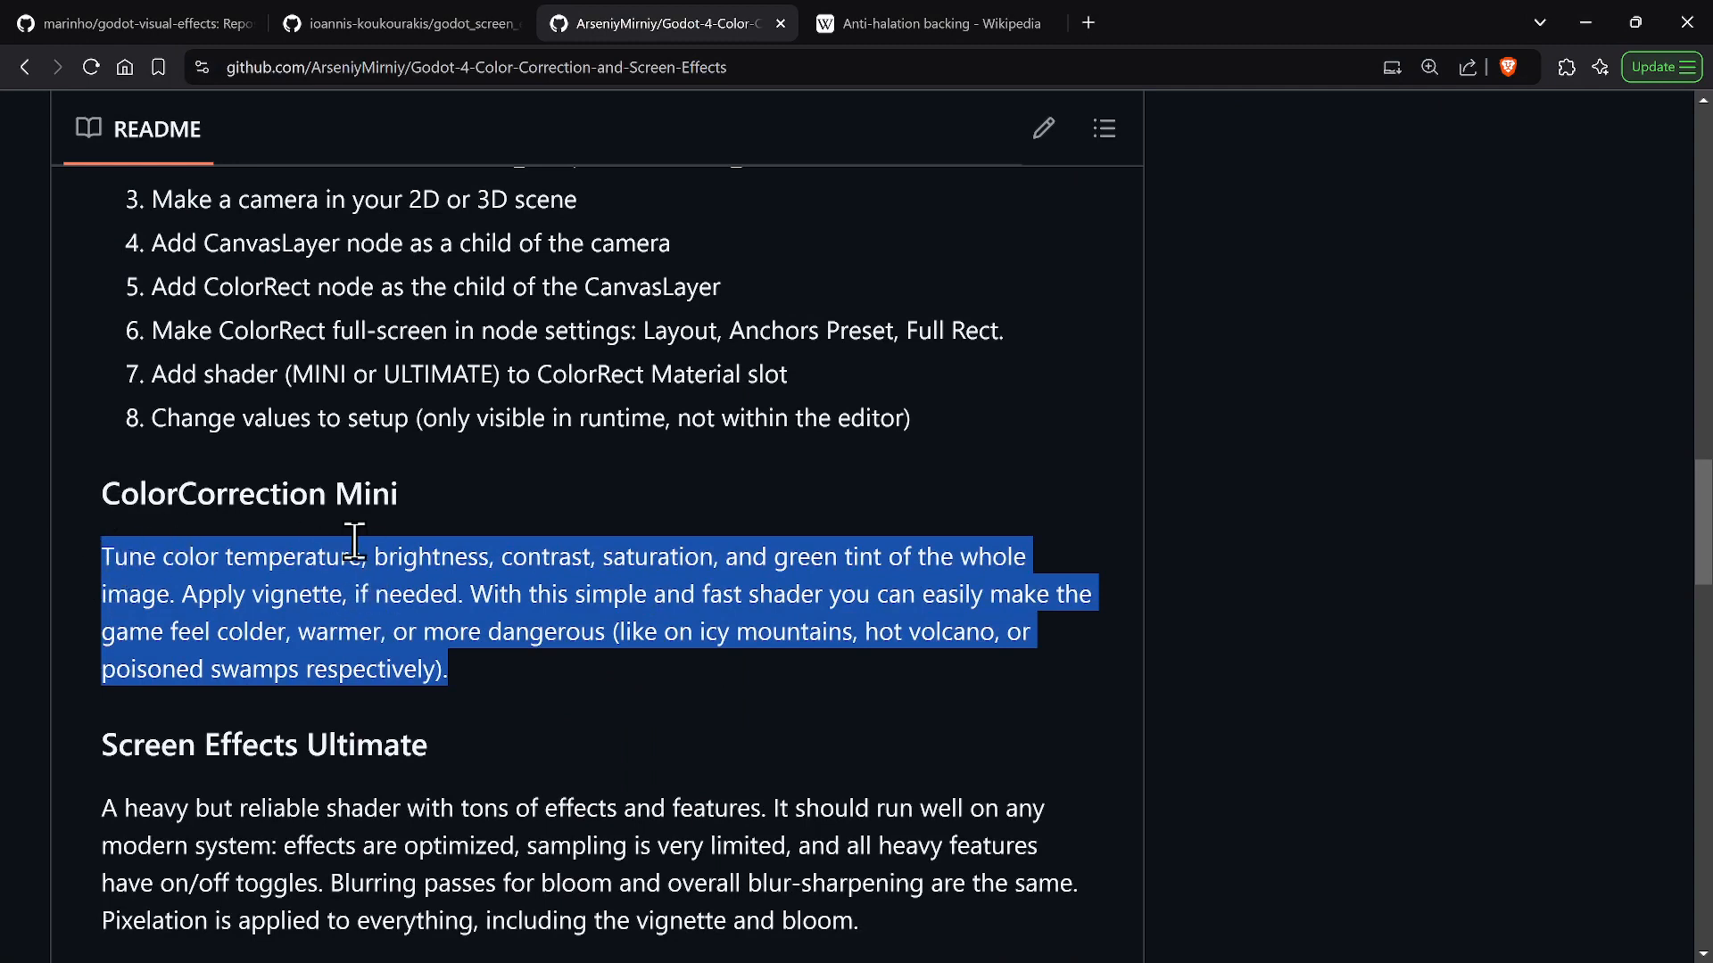
Scroll the README to the ColorCorrection Mini and Screen Effects Ultimate shader descriptions.
{"action": "left_click", "coordinate": [447, 631]}
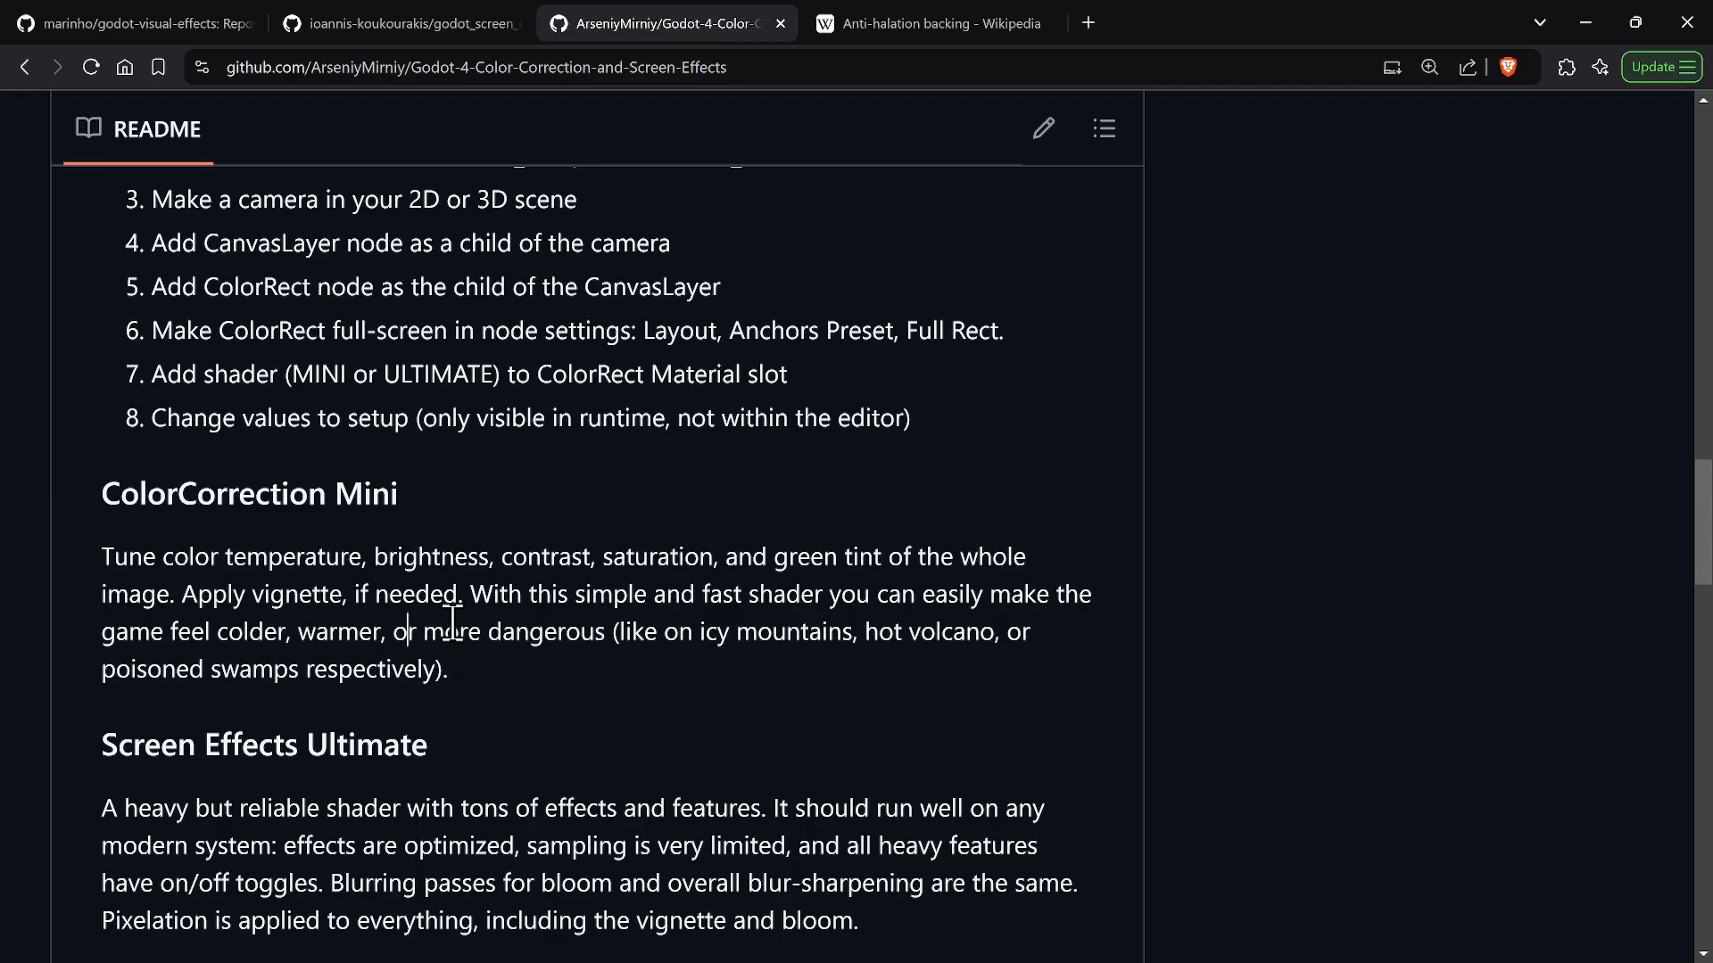
{"action": "scroll", "scroll_direction": "down", "scroll_amount": 3}
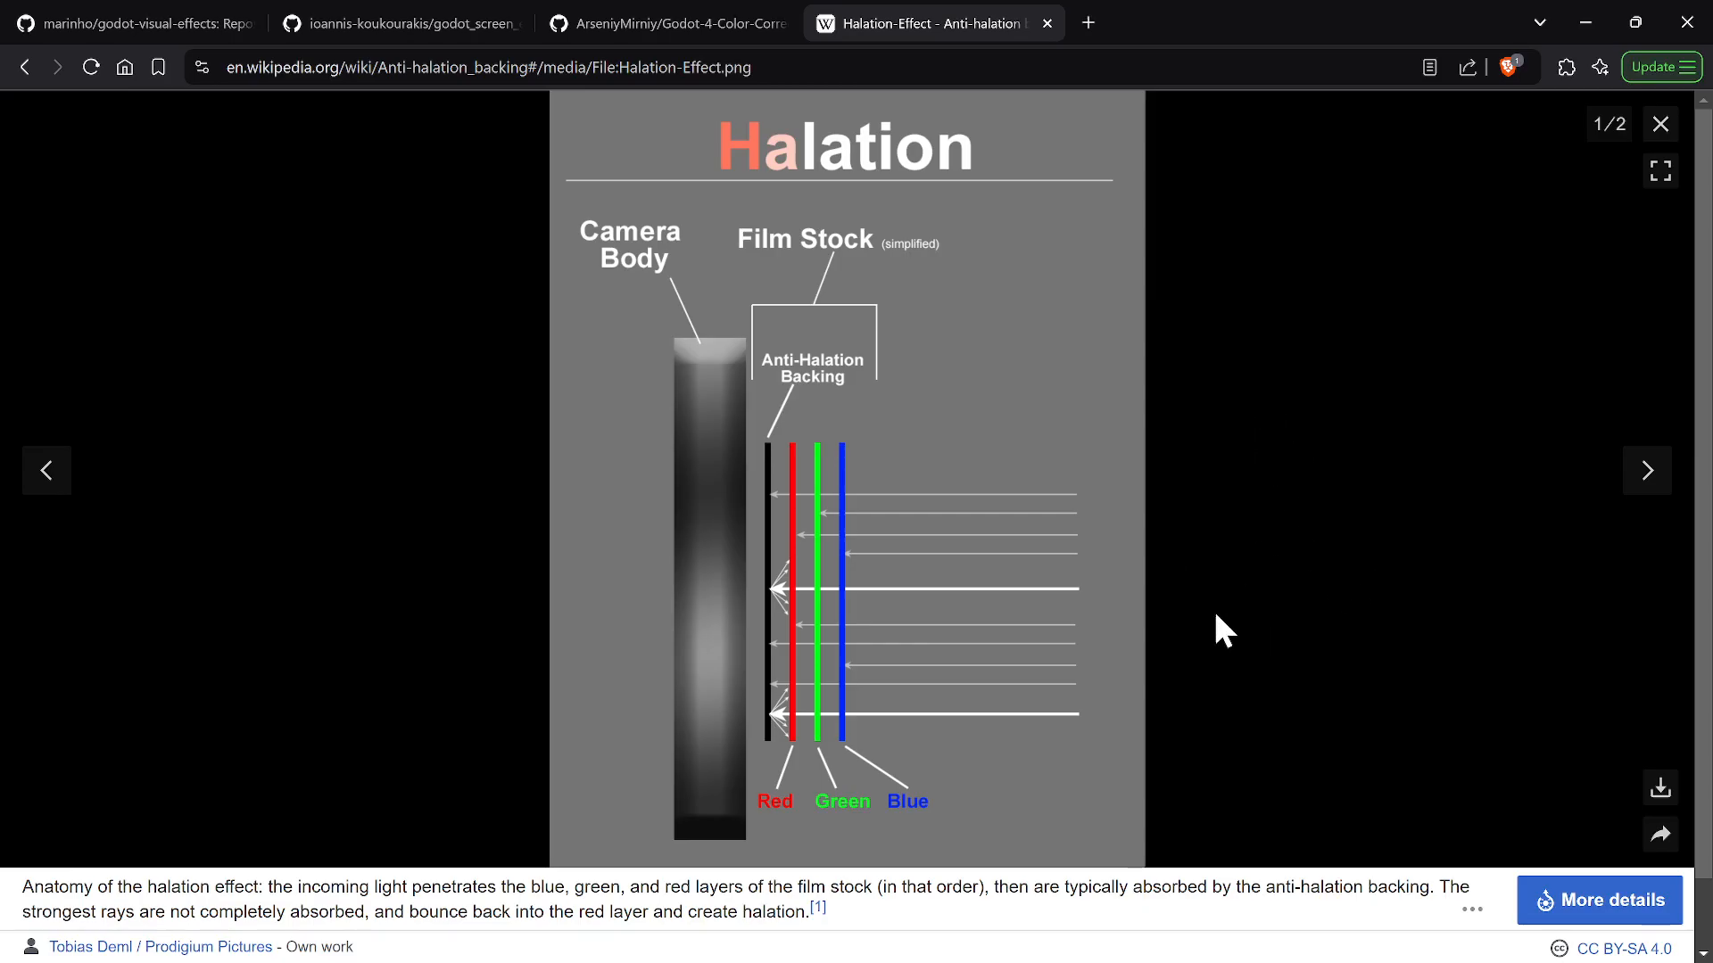
{"action": "mouse_move", "coordinate": [817, 673]}
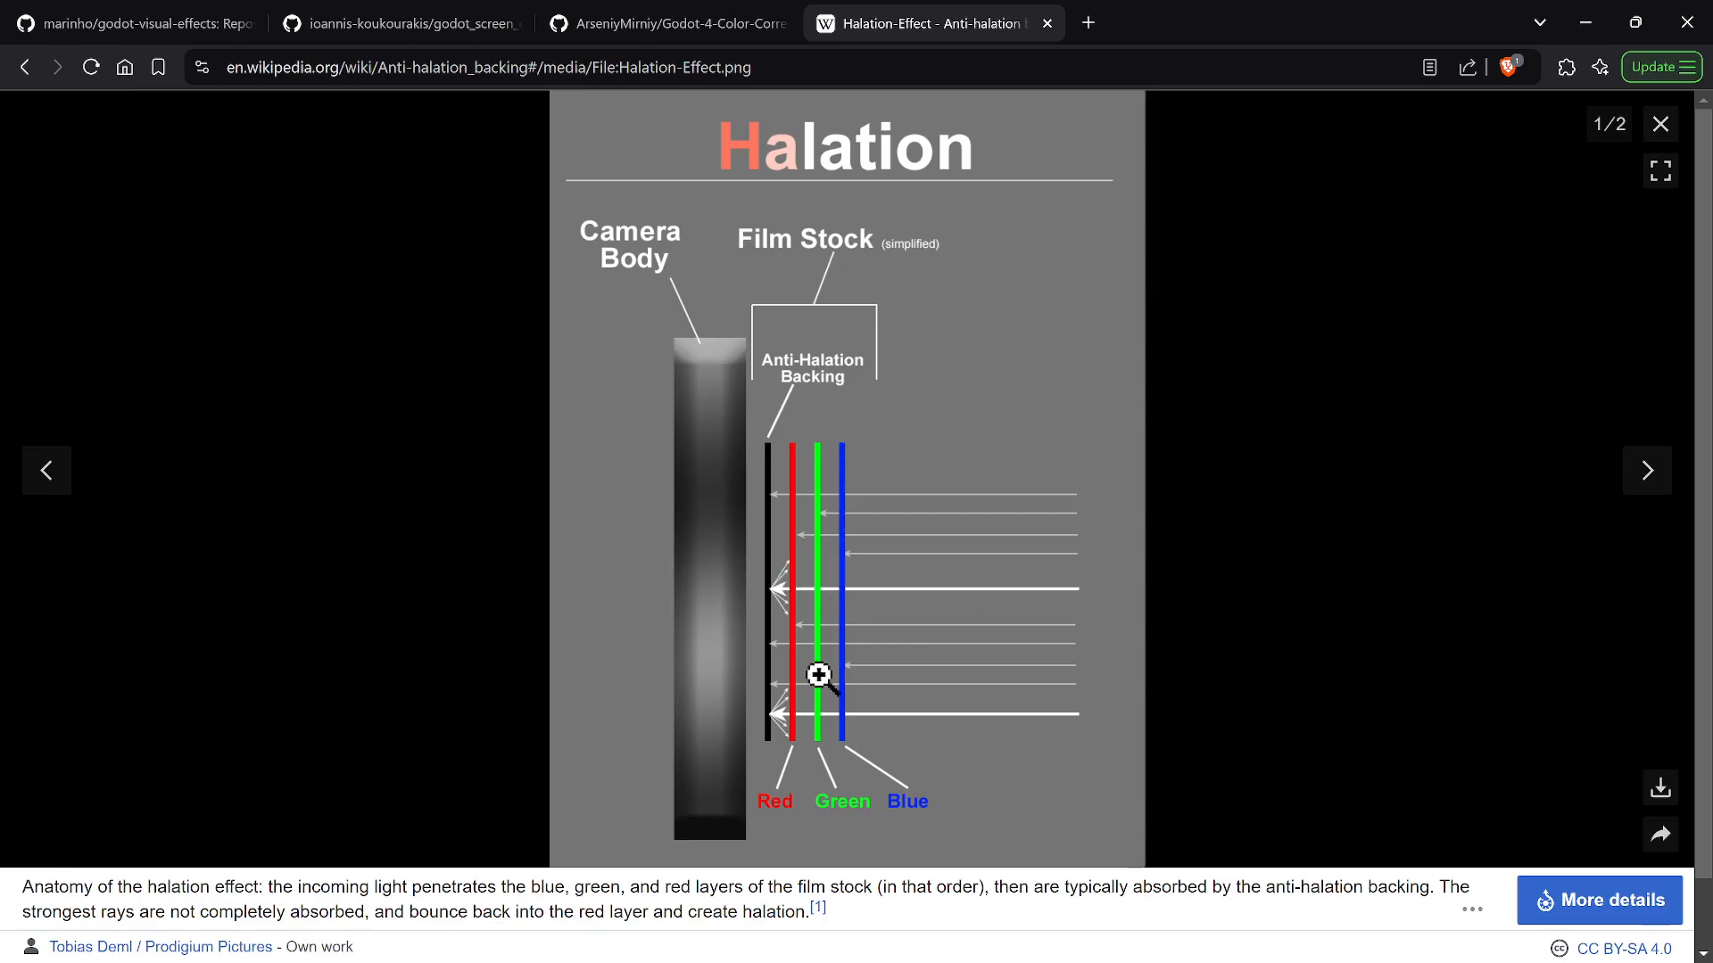
{"action": "mouse_move", "coordinate": [824, 650]}
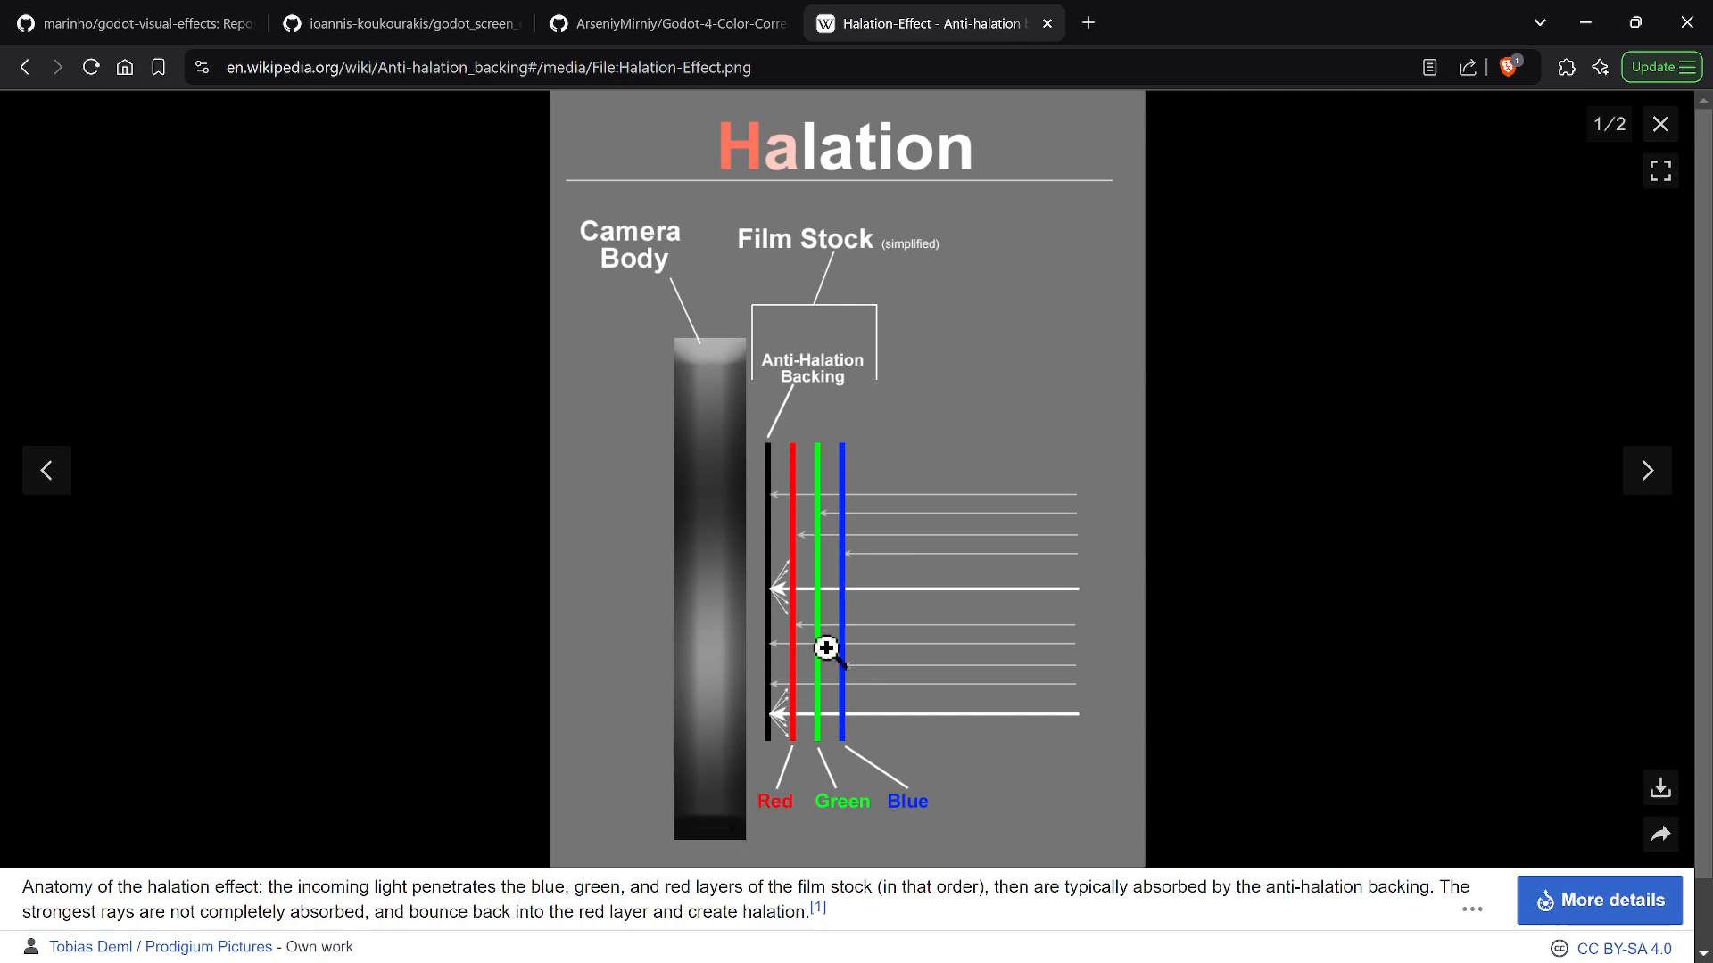
Advance the Wikipedia media viewer from the Halation diagram to the next image.
{"action": "left_click", "coordinate": [1647, 470]}
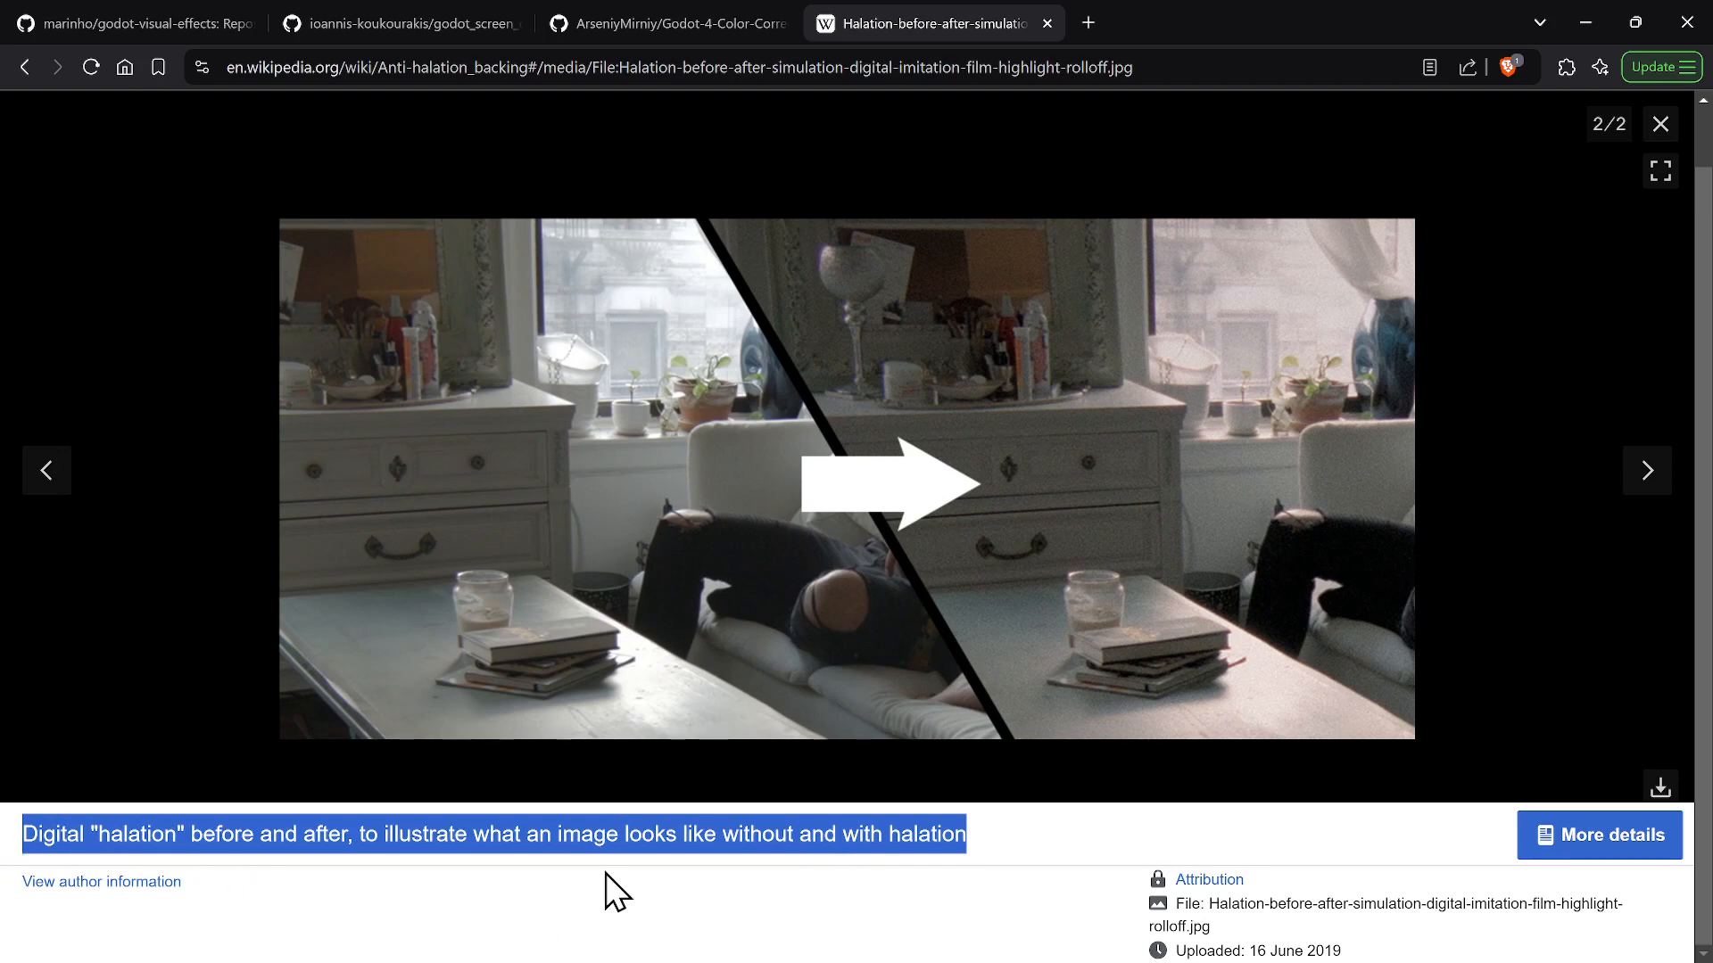
{"action": "mouse_move", "coordinate": [839, 510]}
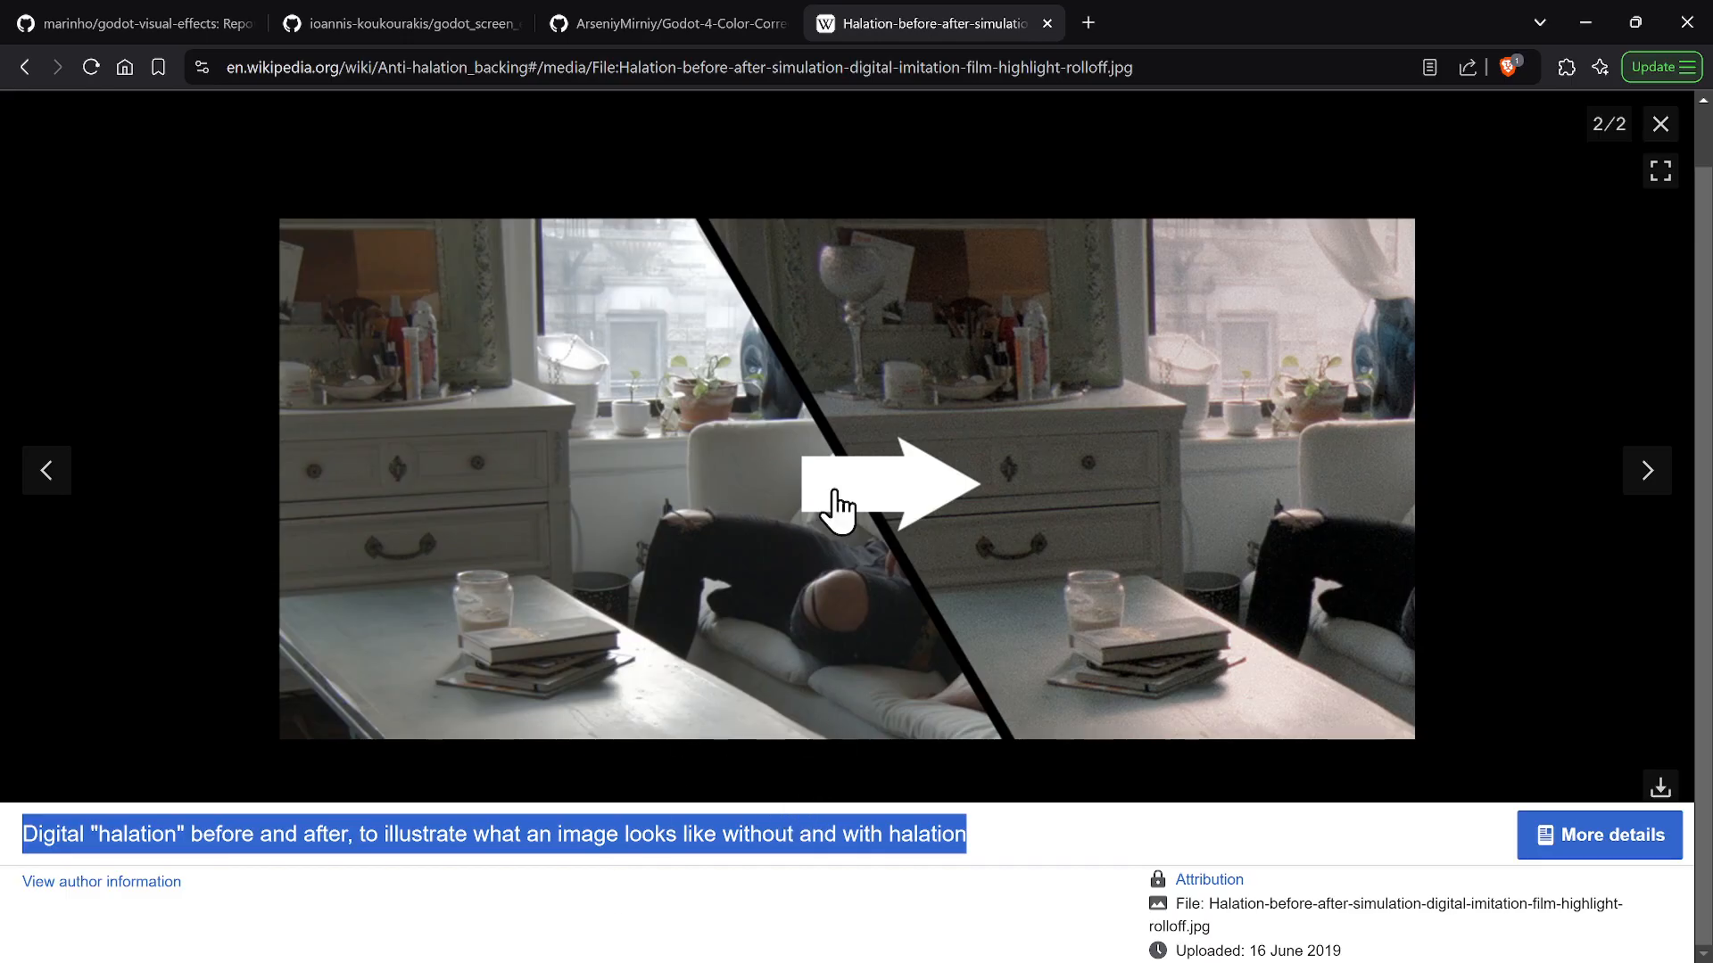
Switch back to the Godot 4 Color Correction README tab after viewing the halation comparison.
{"action": "left_click", "coordinate": [664, 23]}
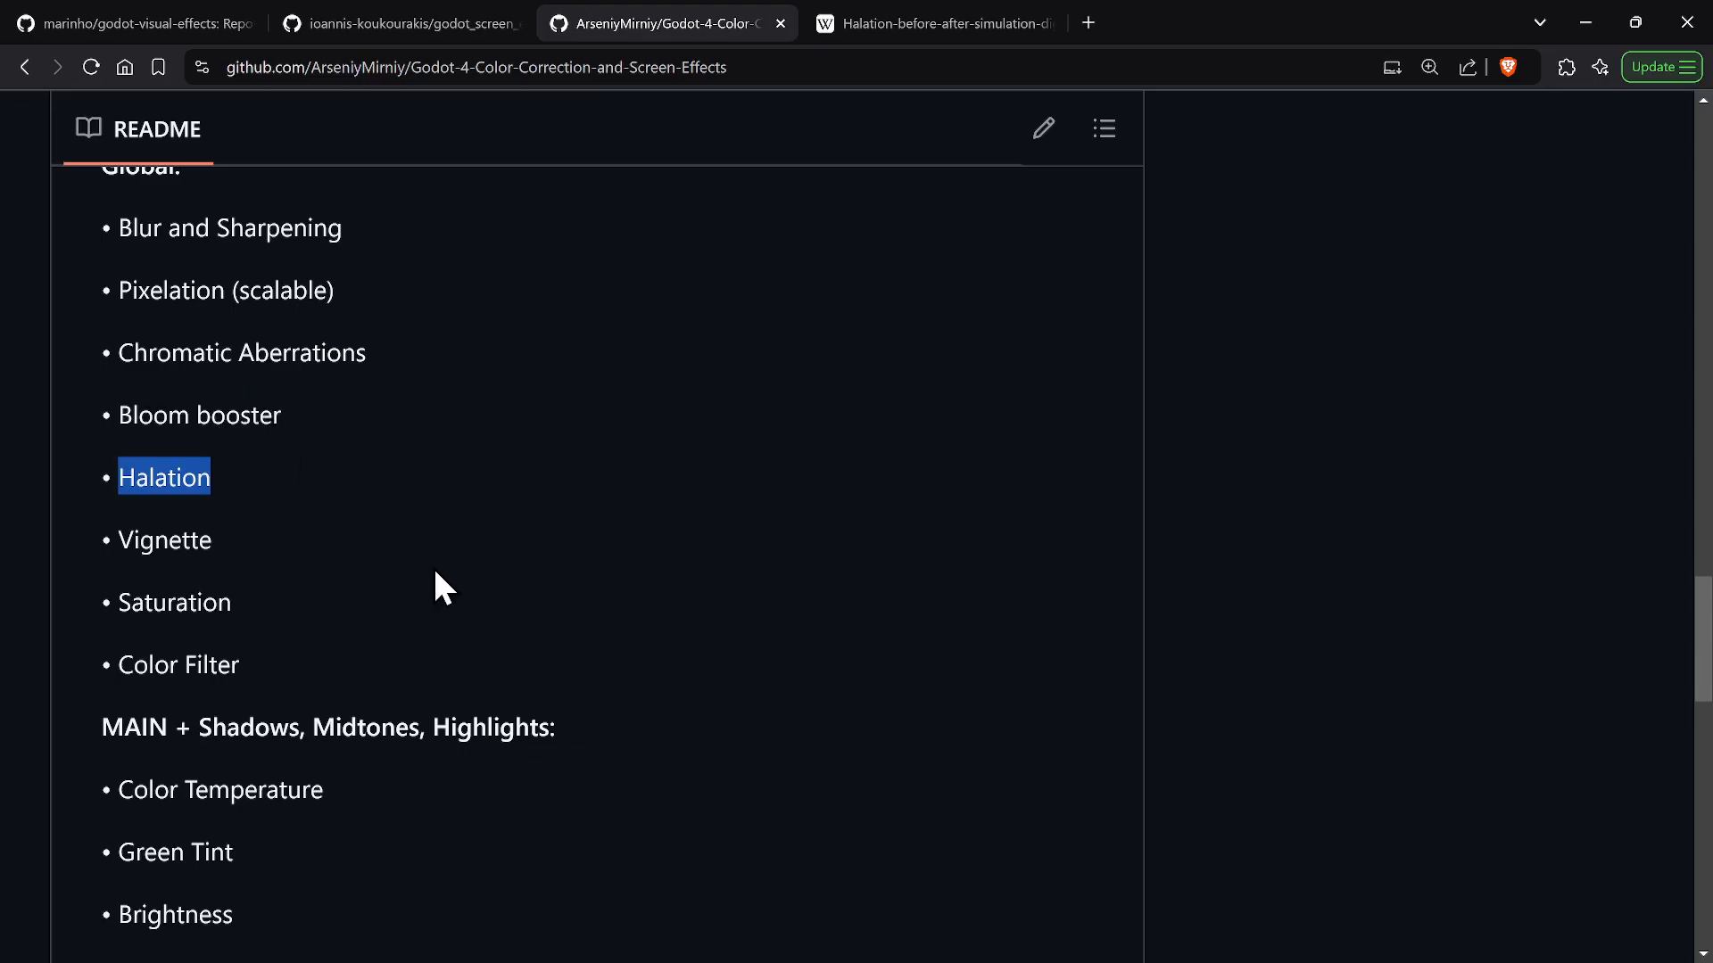
{"action": "mouse_move", "coordinate": [358, 533]}
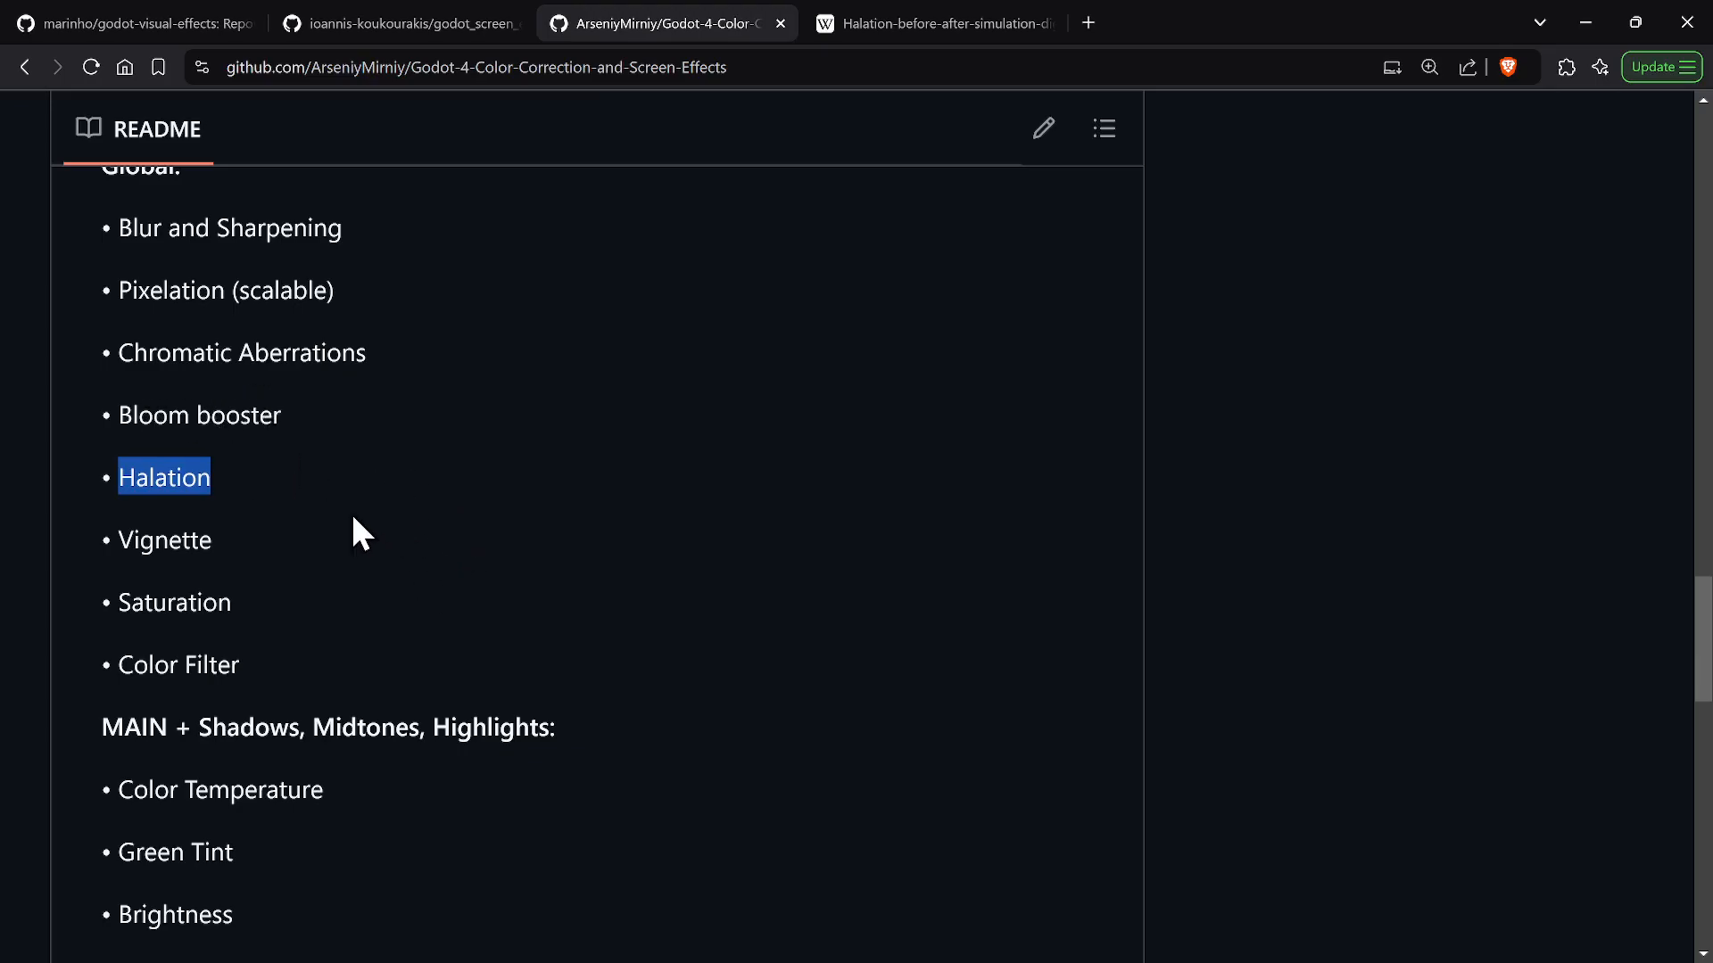
{"action": "mouse_move", "coordinate": [230, 514]}
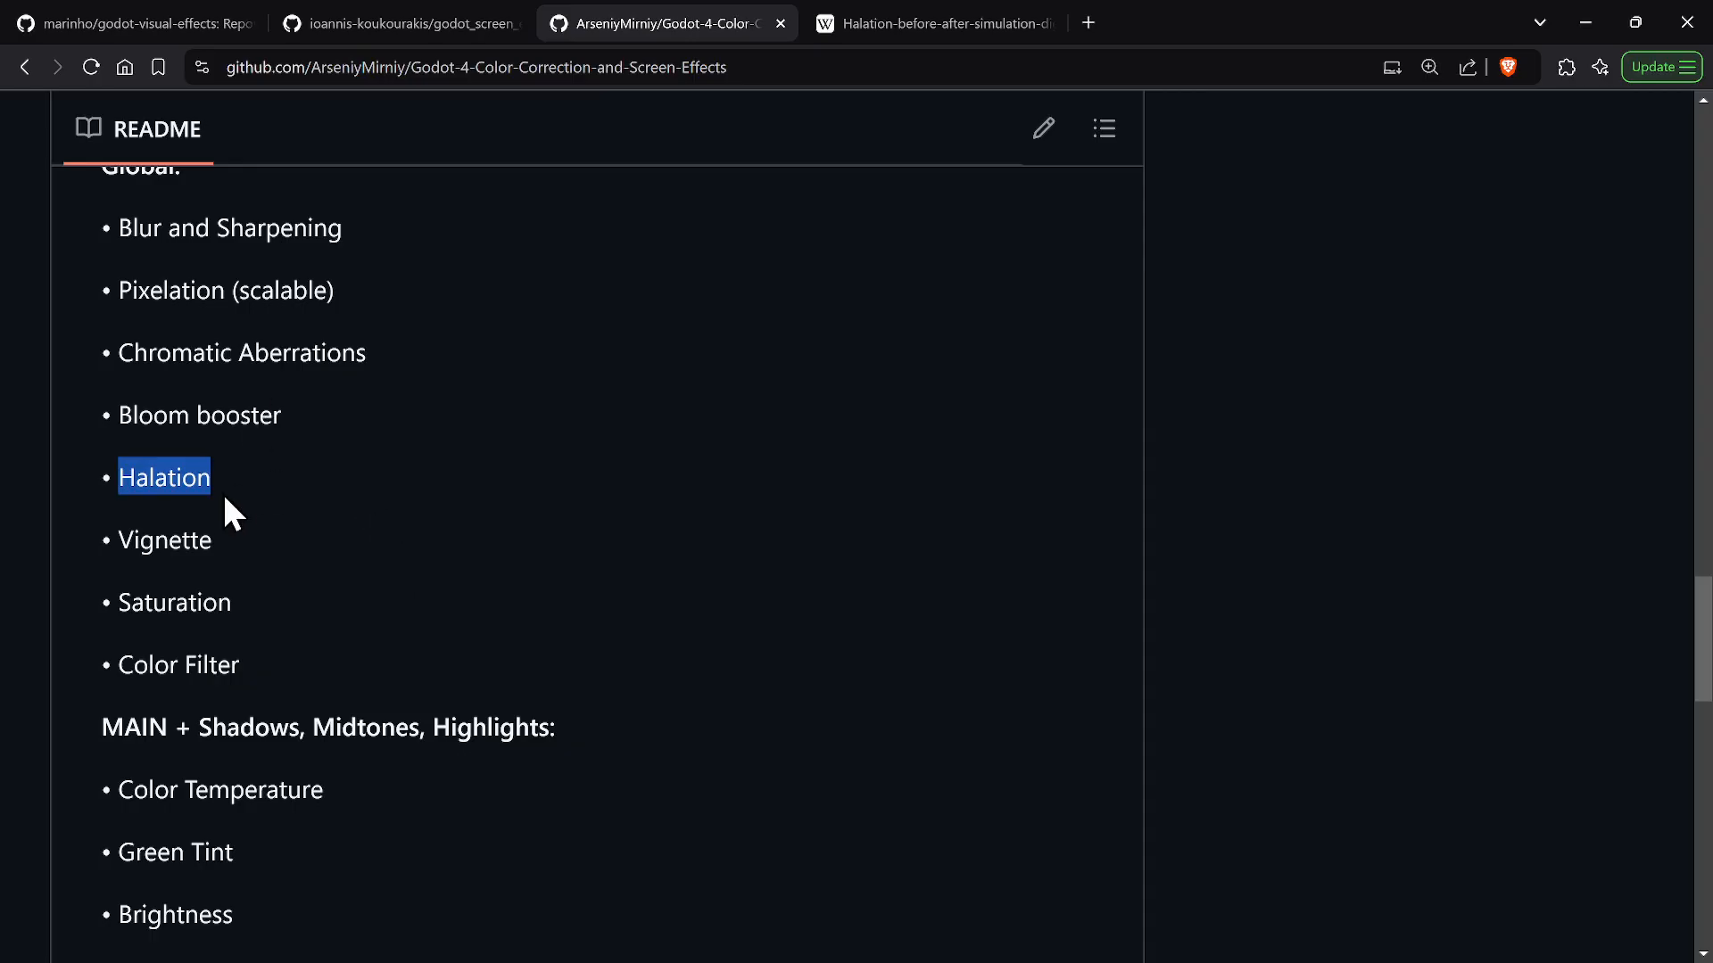
Revisit the godot_screen_effects repository, then land back on the godot-visual-effects README at the Hyperdrive effect.
{"action": "left_click", "coordinate": [402, 23]}
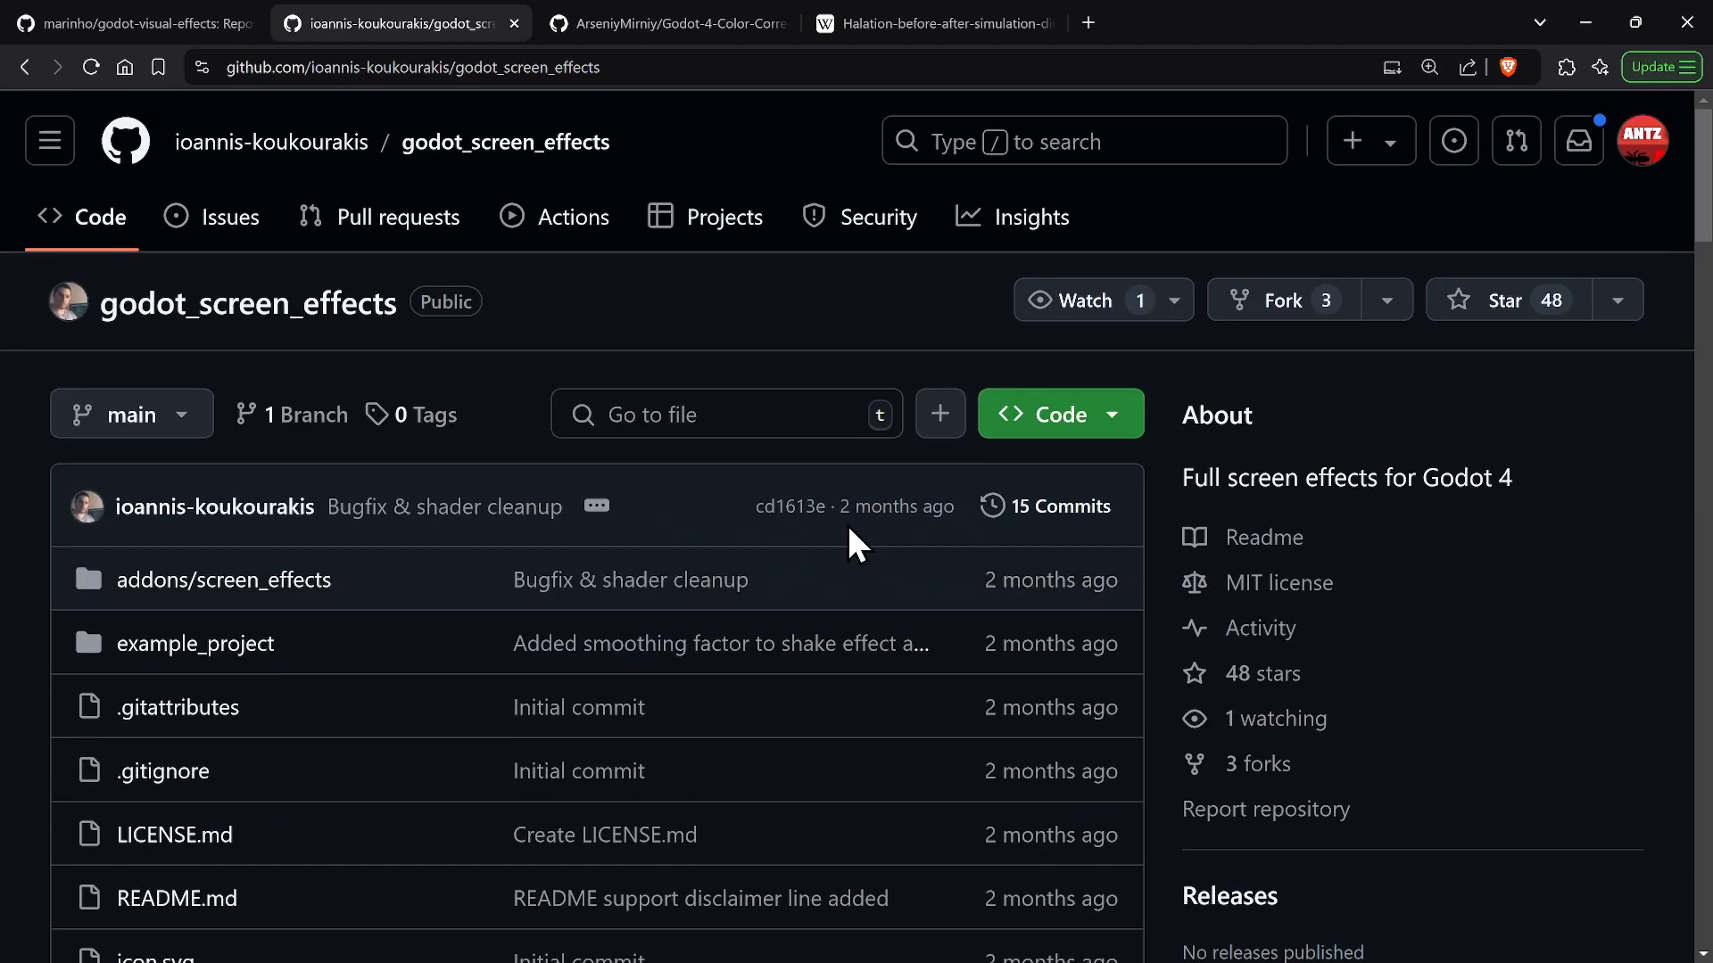
{"action": "mouse_move", "coordinate": [928, 643]}
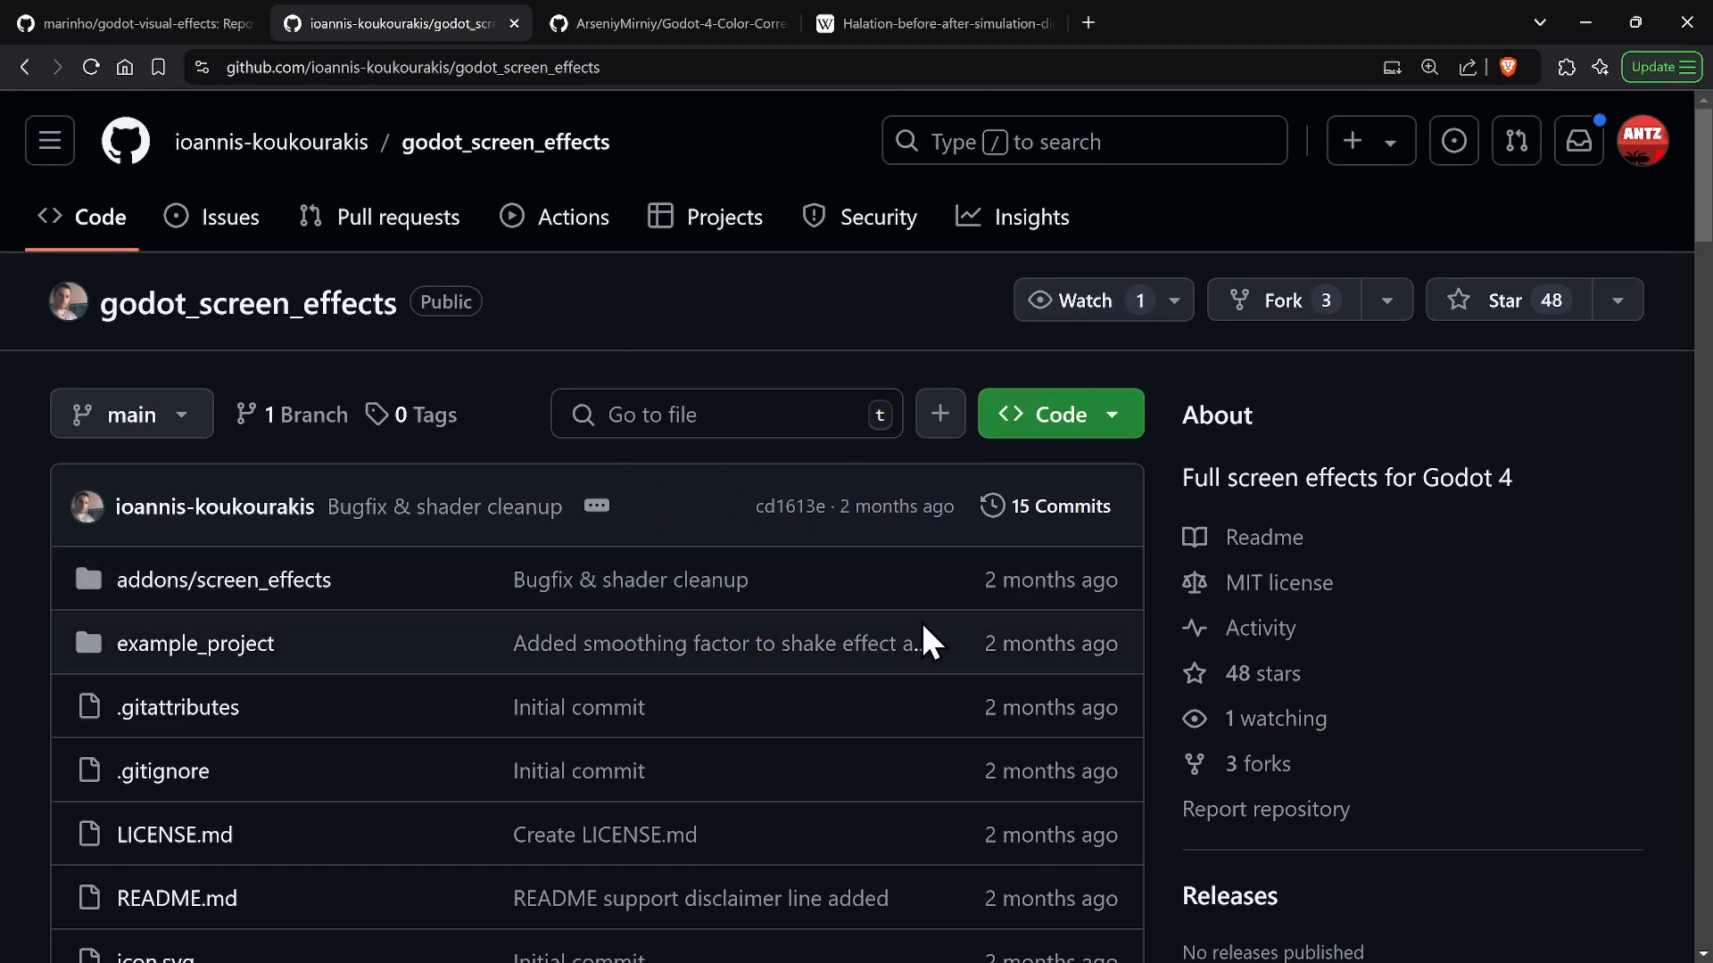
{"action": "left_click", "coordinate": [120, 23]}
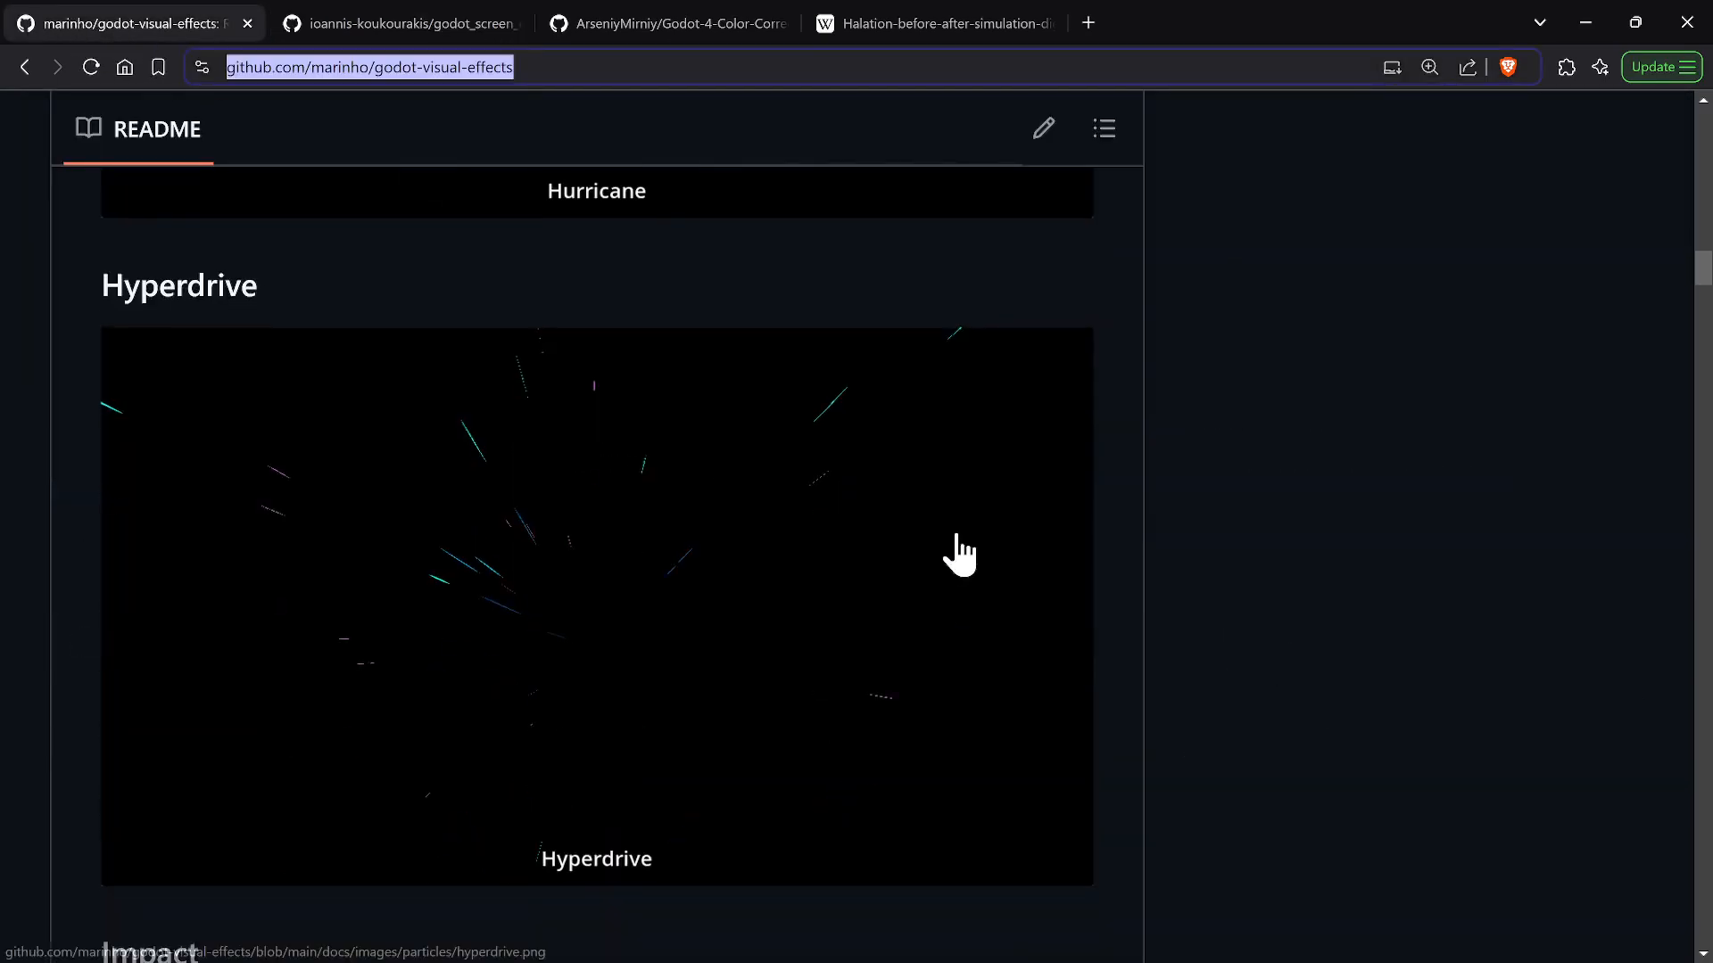
{"action": "scroll", "scroll_direction": "up", "scroll_amount": 3}
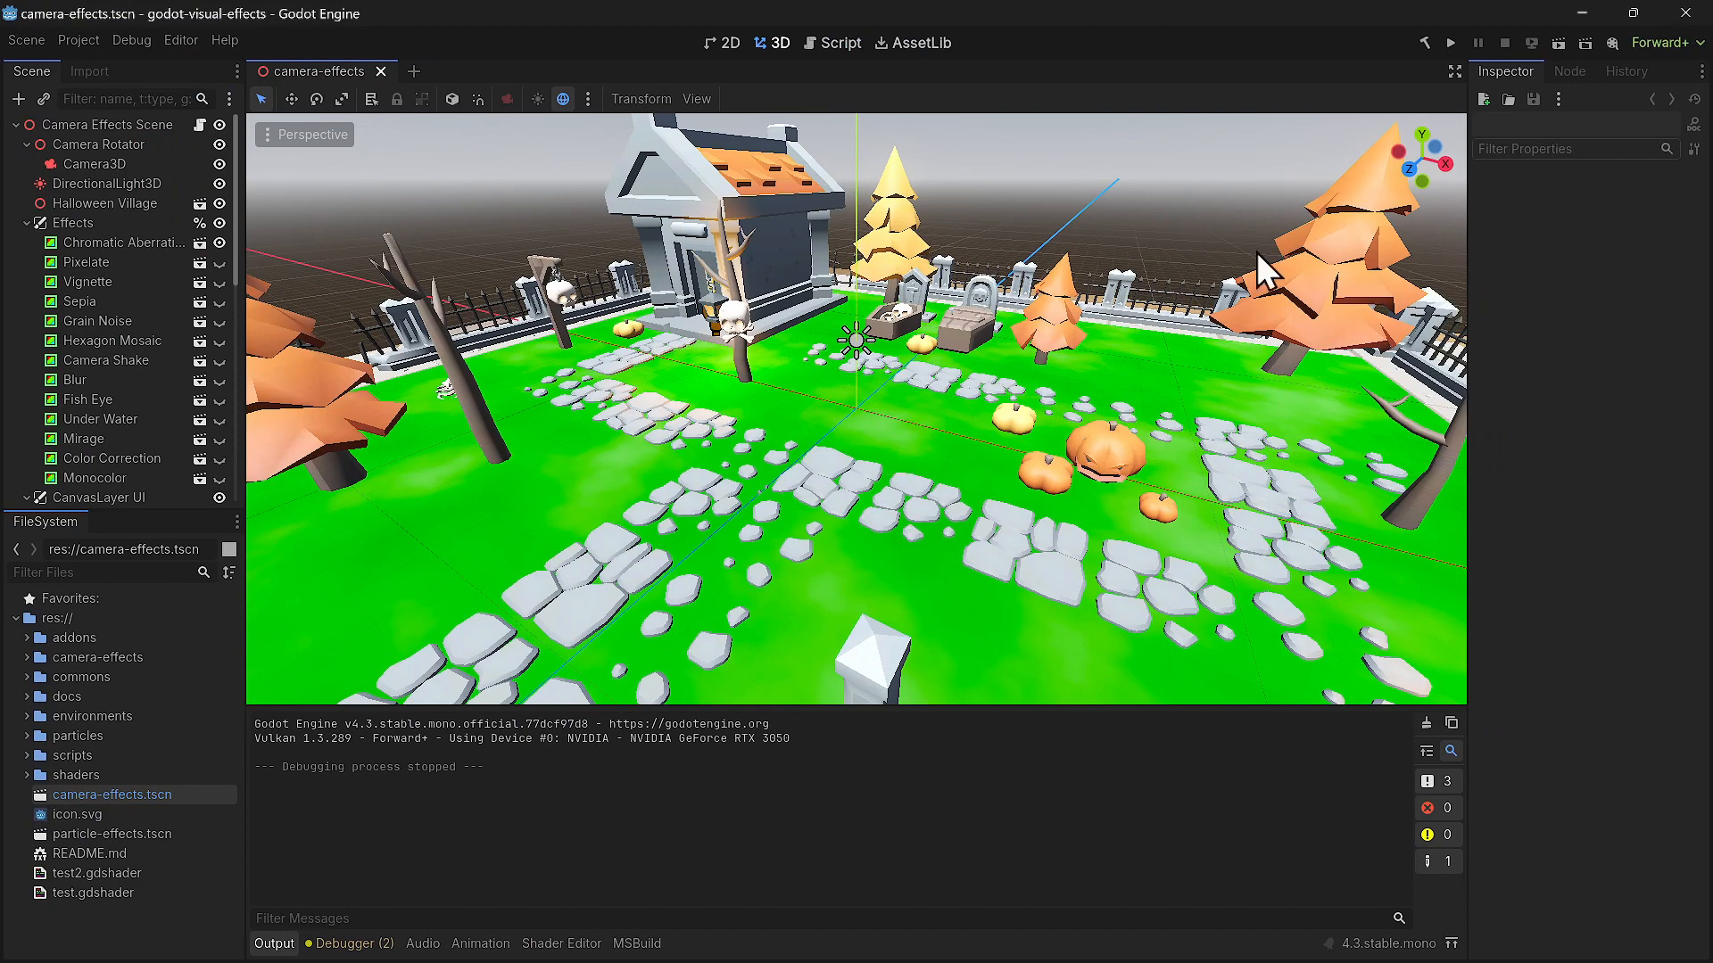
Launch the camera effects demo and apply the Vignette effect to the graveyard scene.
{"action": "left_click", "coordinate": [1448, 43]}
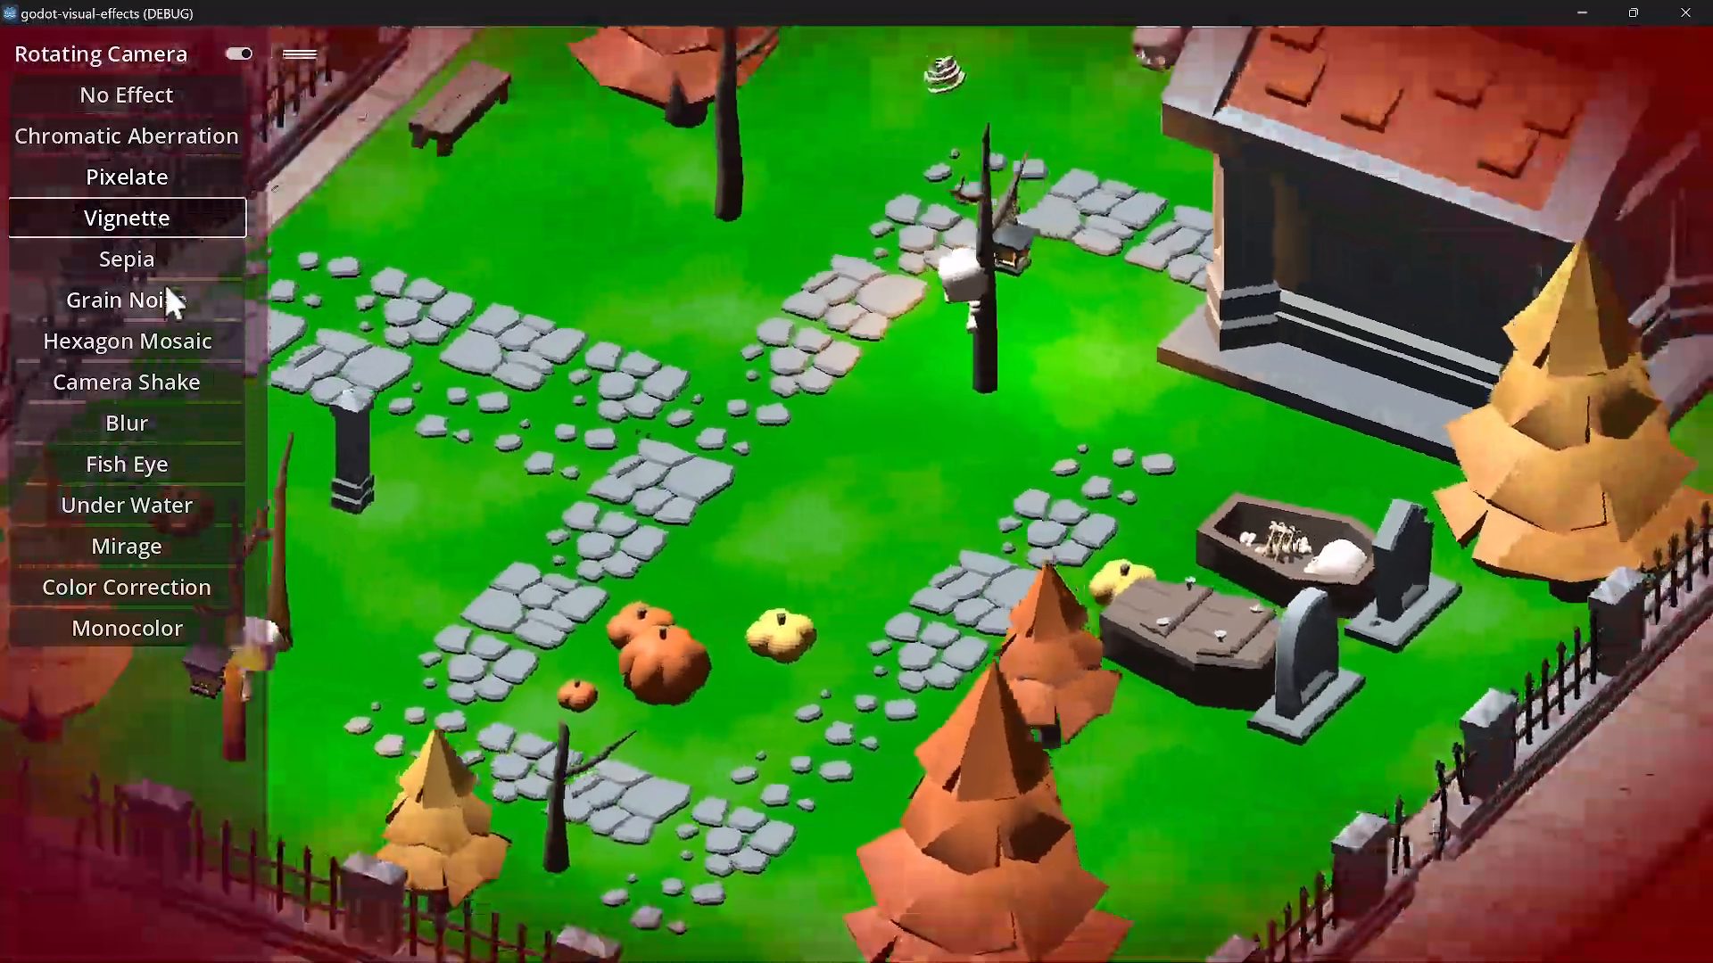